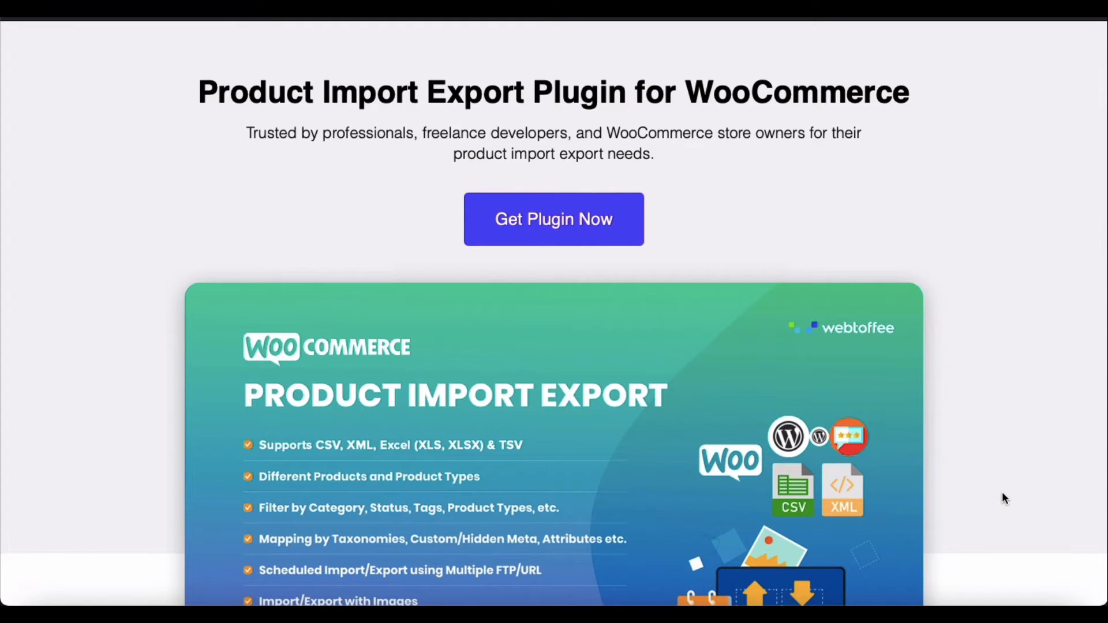
# Log in to the WordPress admin and reach the plugin upload form.
pyautogui.scroll(-3)
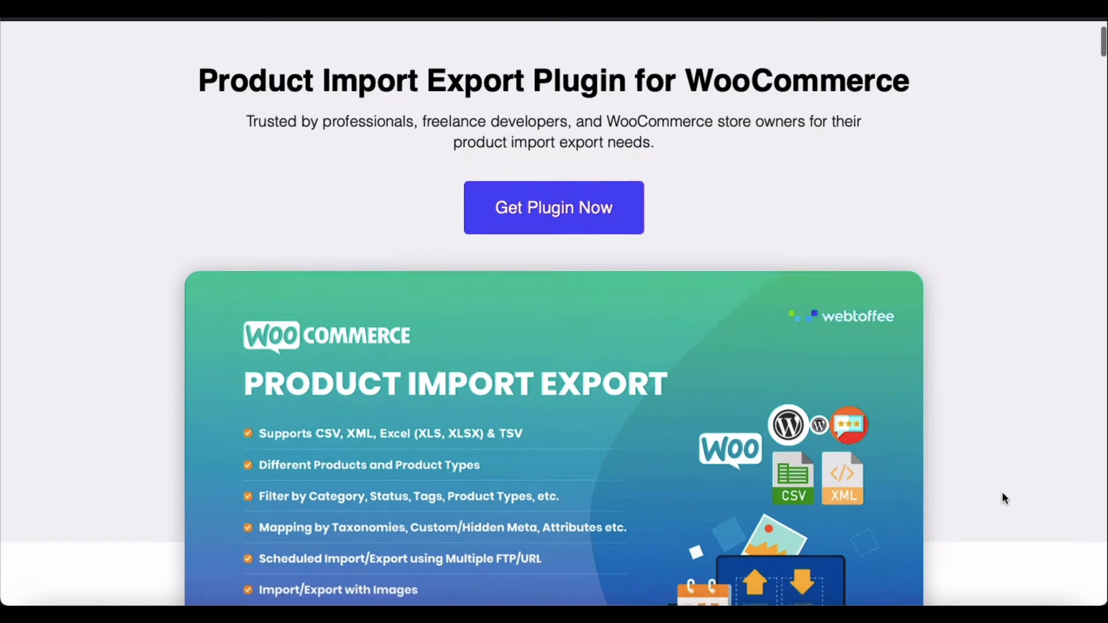
pyautogui.scroll(-3)
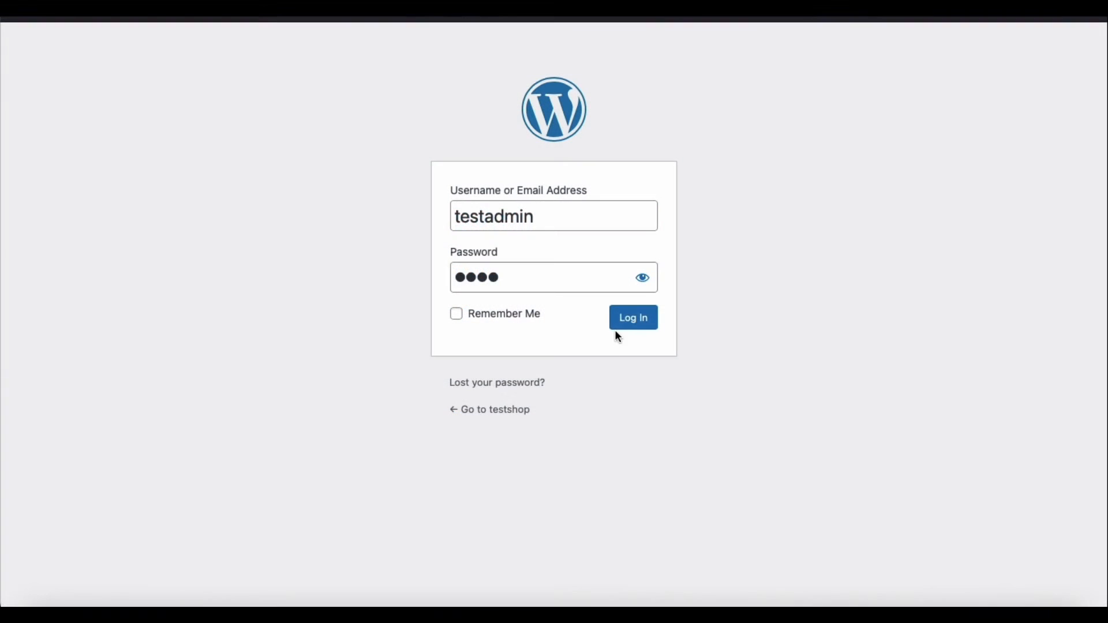
pyautogui.click(633, 317)
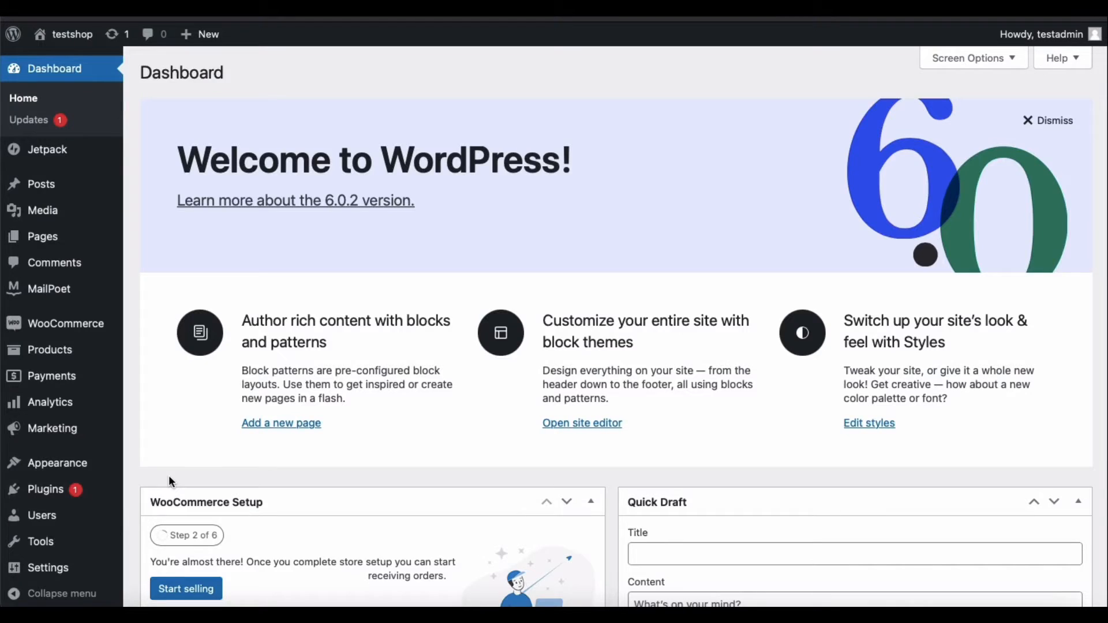
pyautogui.moveTo(37, 490)
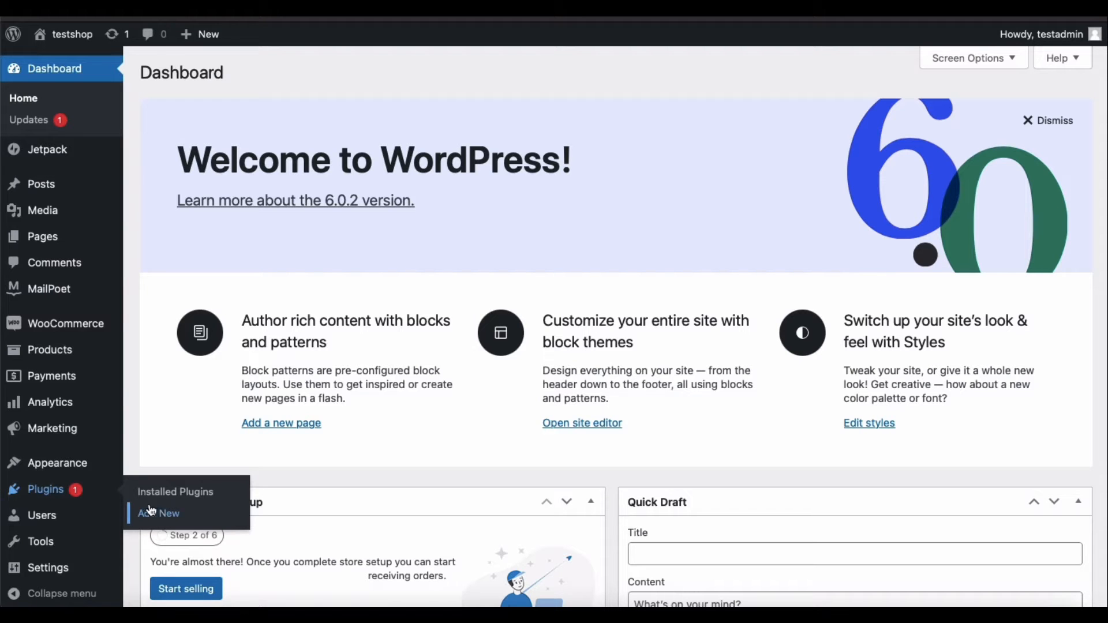
pyautogui.click(160, 514)
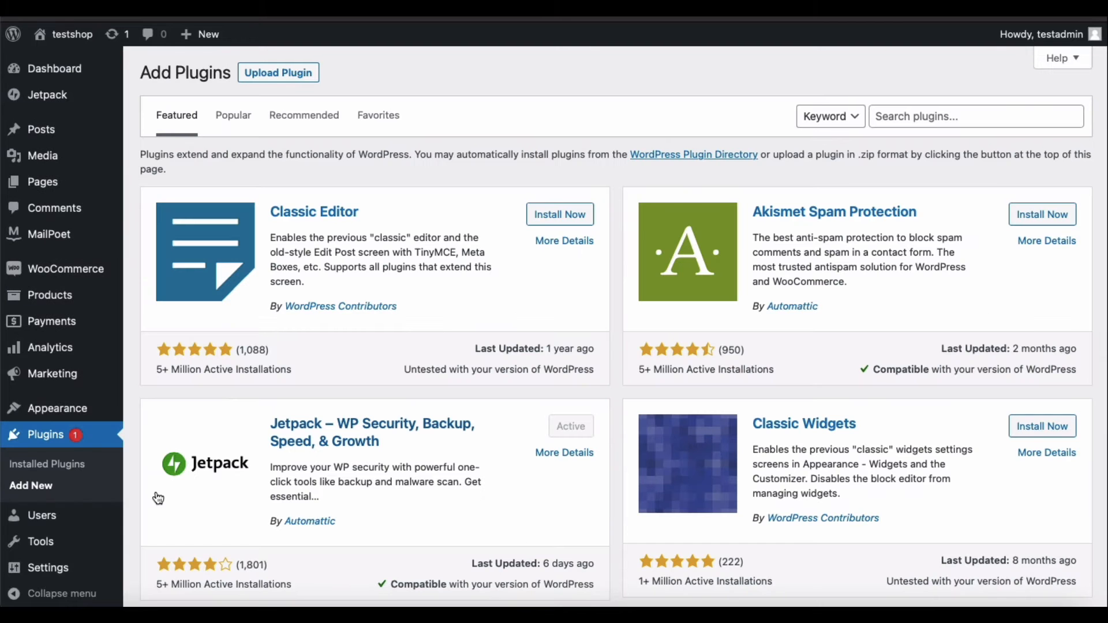
pyautogui.click(278, 73)
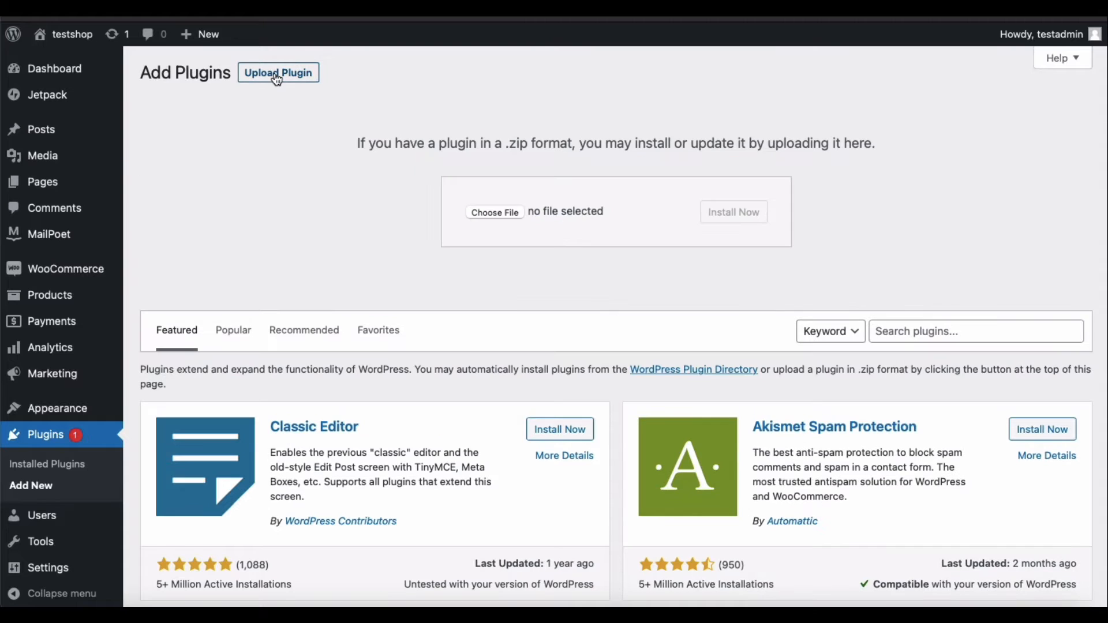
# Install and activate the plugin from wt-import-export-for-woo.zip.
pyautogui.click(494, 213)
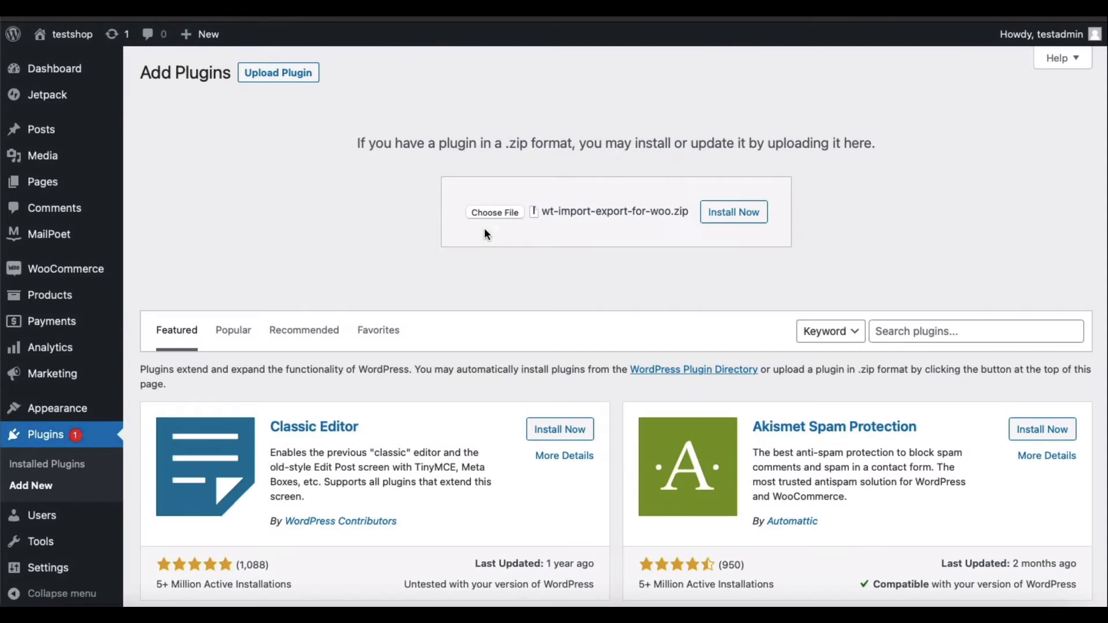
pyautogui.click(735, 212)
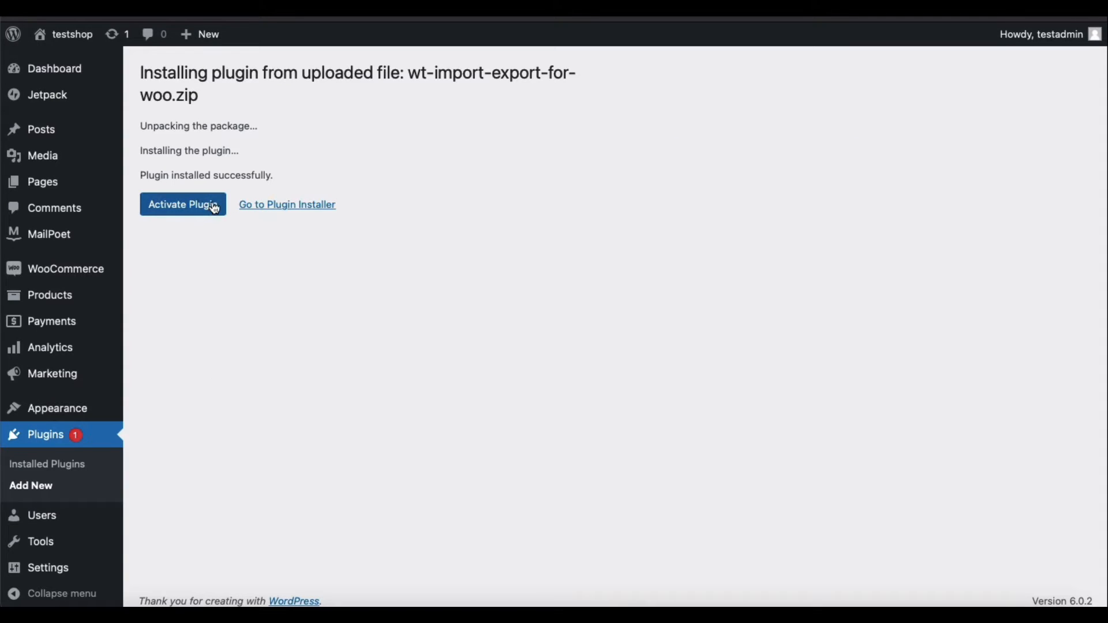
pyautogui.click(183, 204)
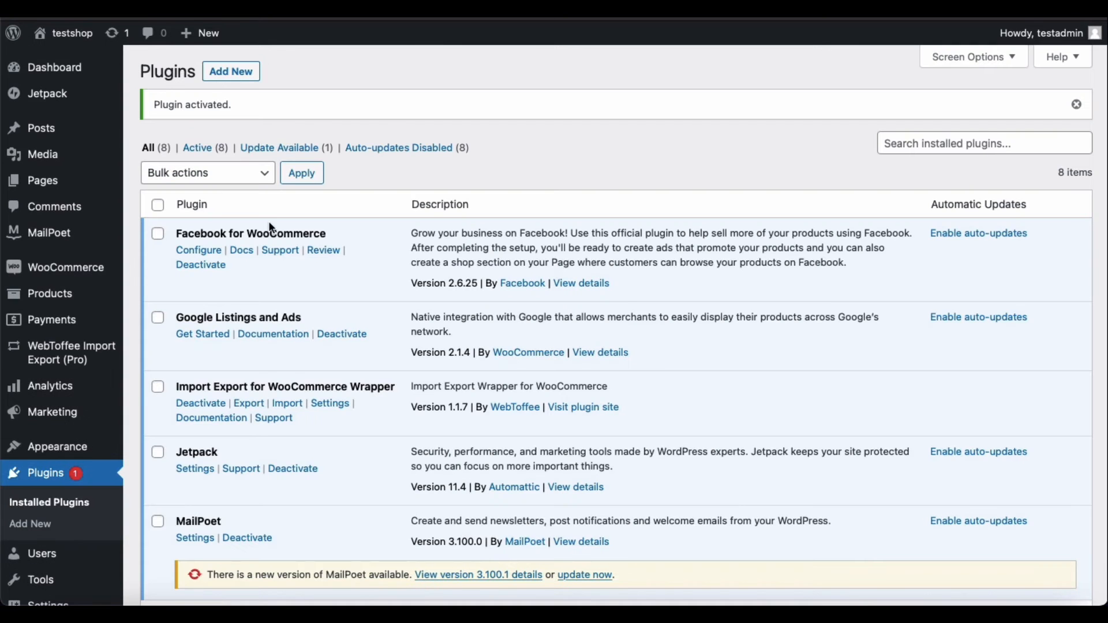
pyautogui.doubleClick(284, 387)
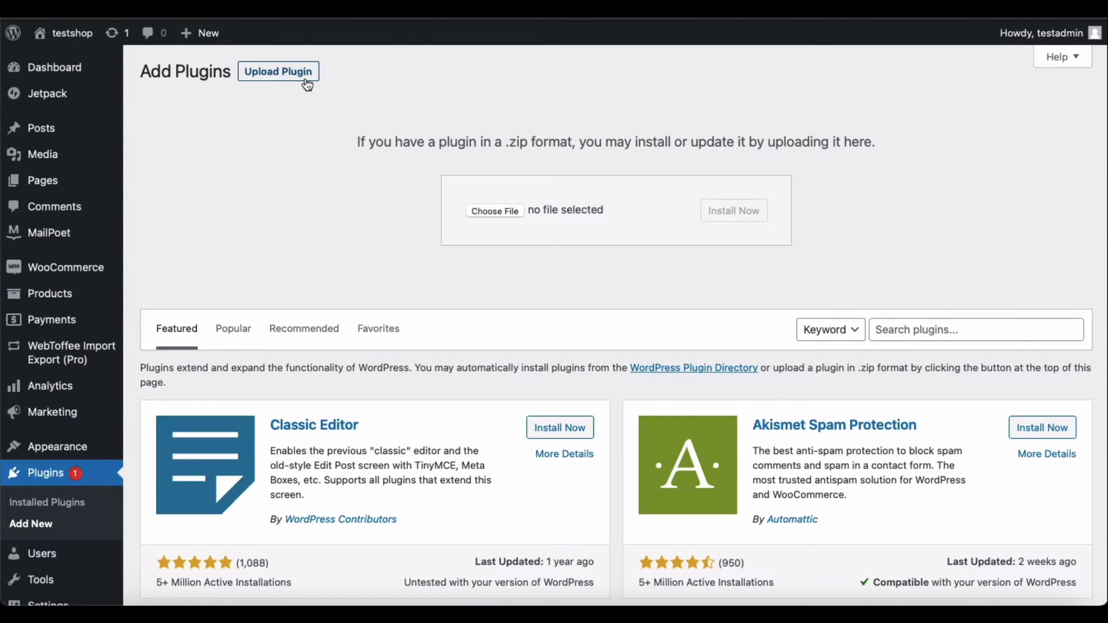
# Install and activate the plugin from wt-import-export-for-woo-product.zip.
pyautogui.click(495, 210)
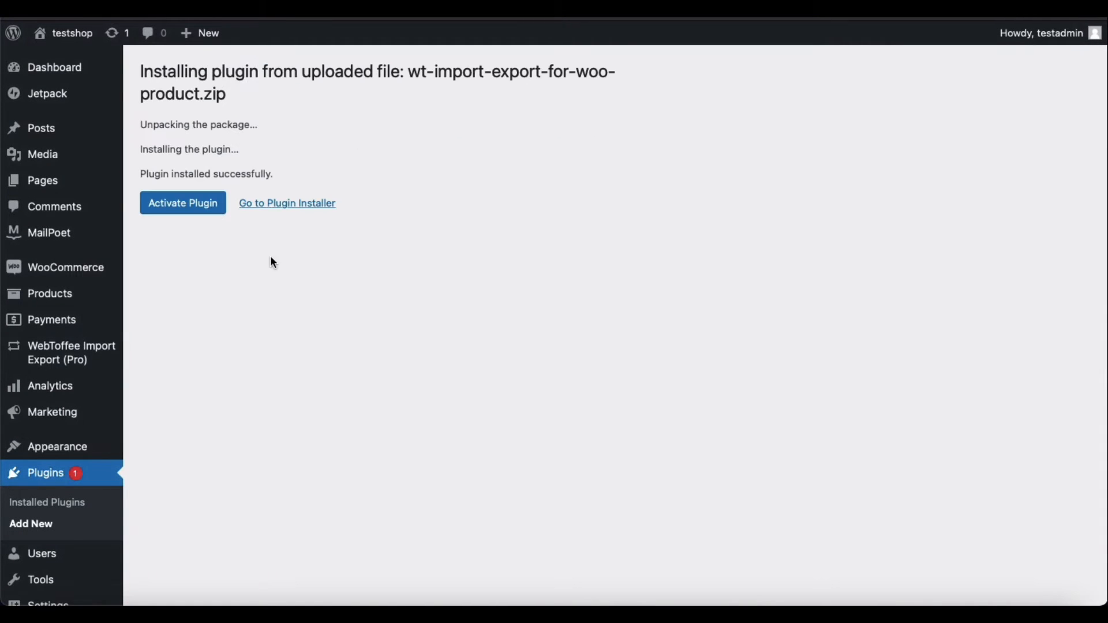
pyautogui.click(183, 202)
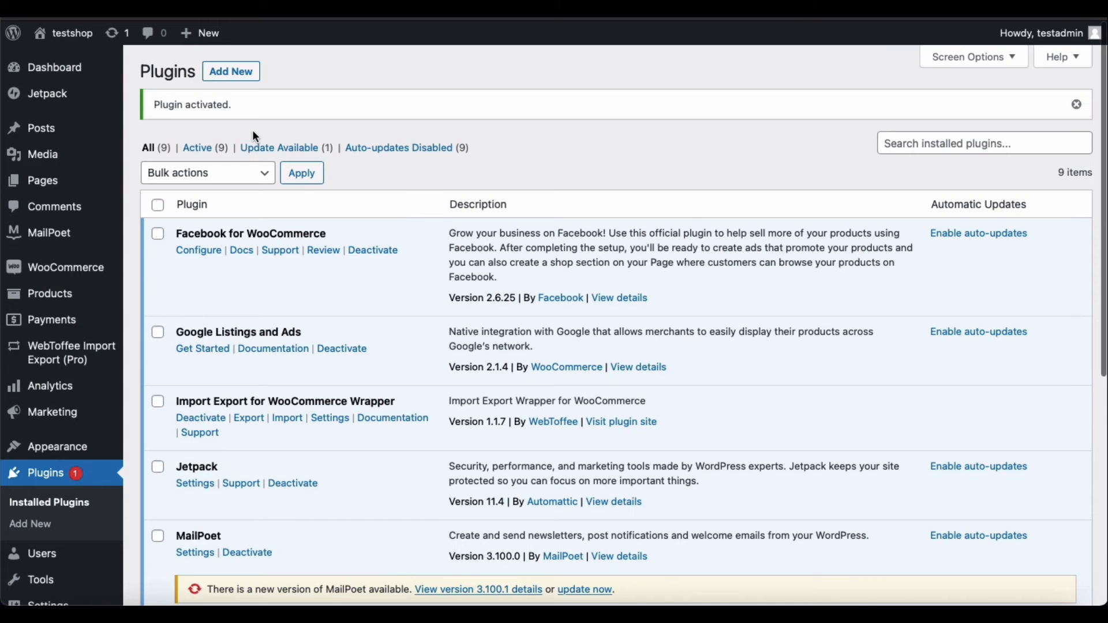
pyautogui.moveTo(72, 354)
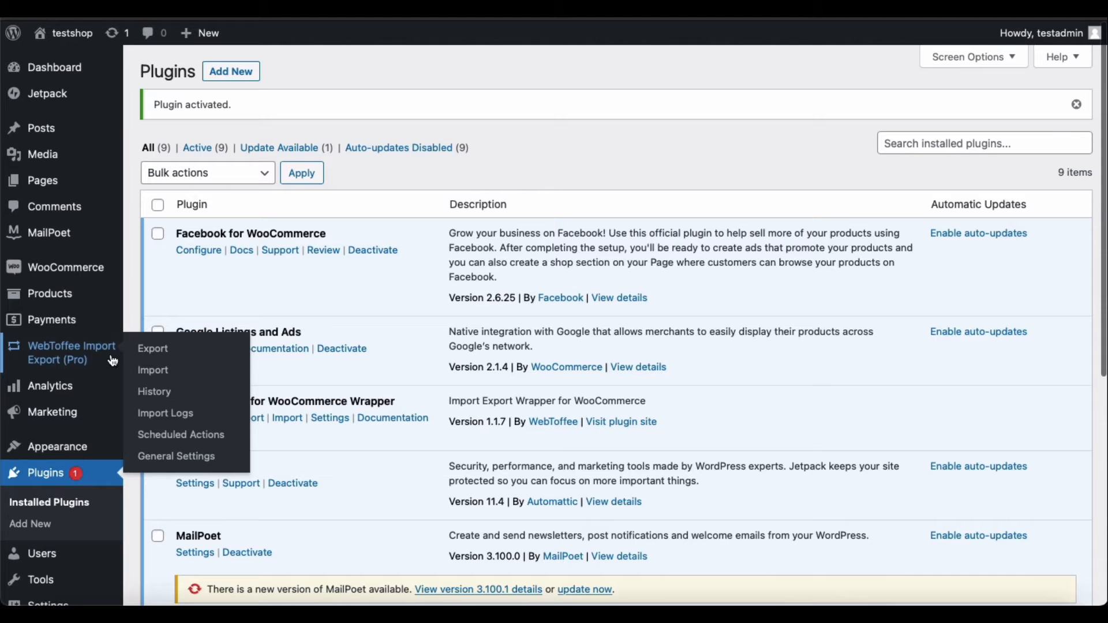
# Begin a Product export with the Advanced export method and reach the filter step.
pyautogui.click(152, 349)
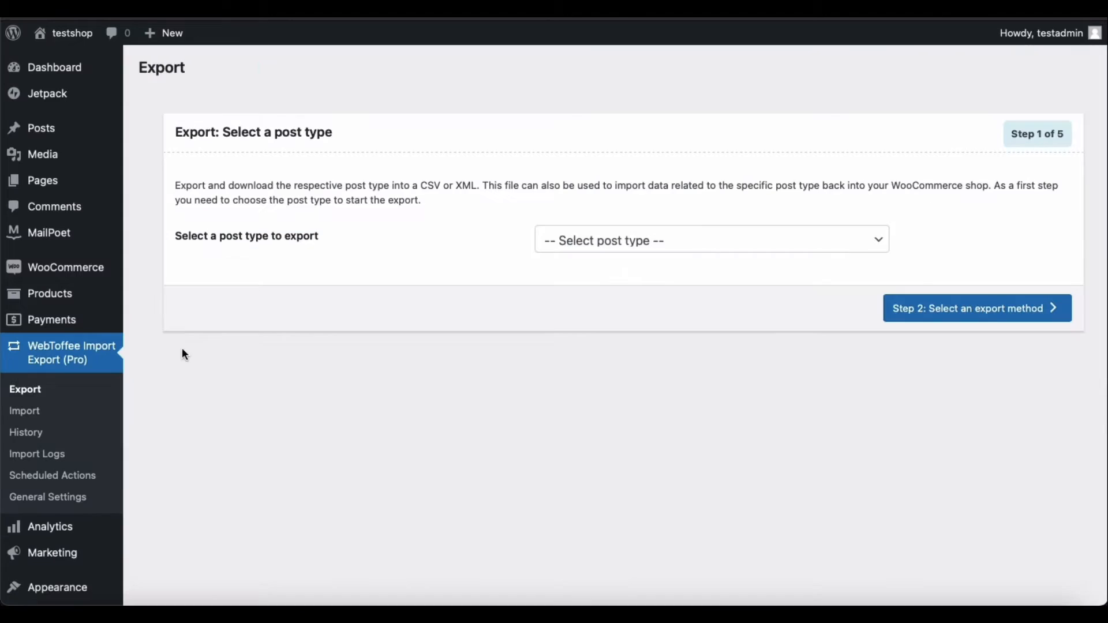
pyautogui.click(711, 239)
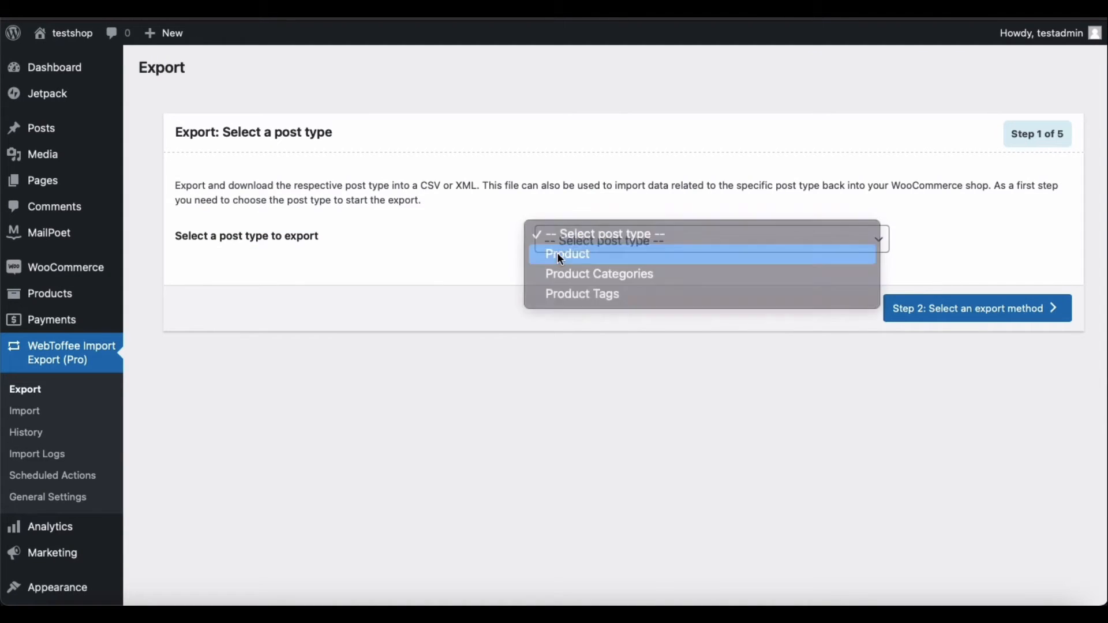
pyautogui.click(567, 254)
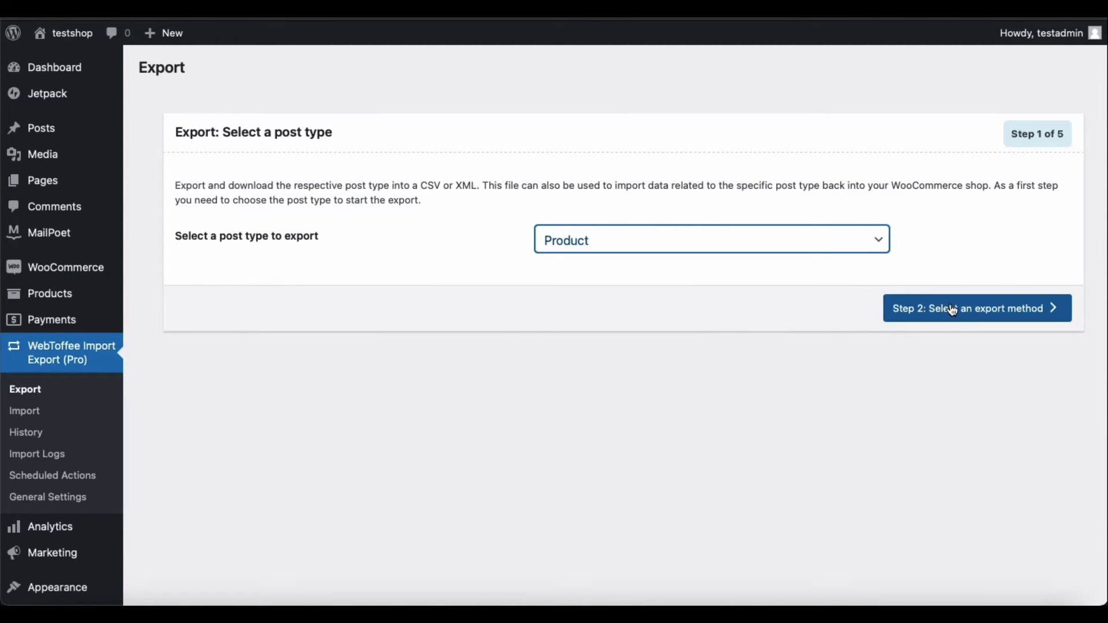
pyautogui.click(954, 310)
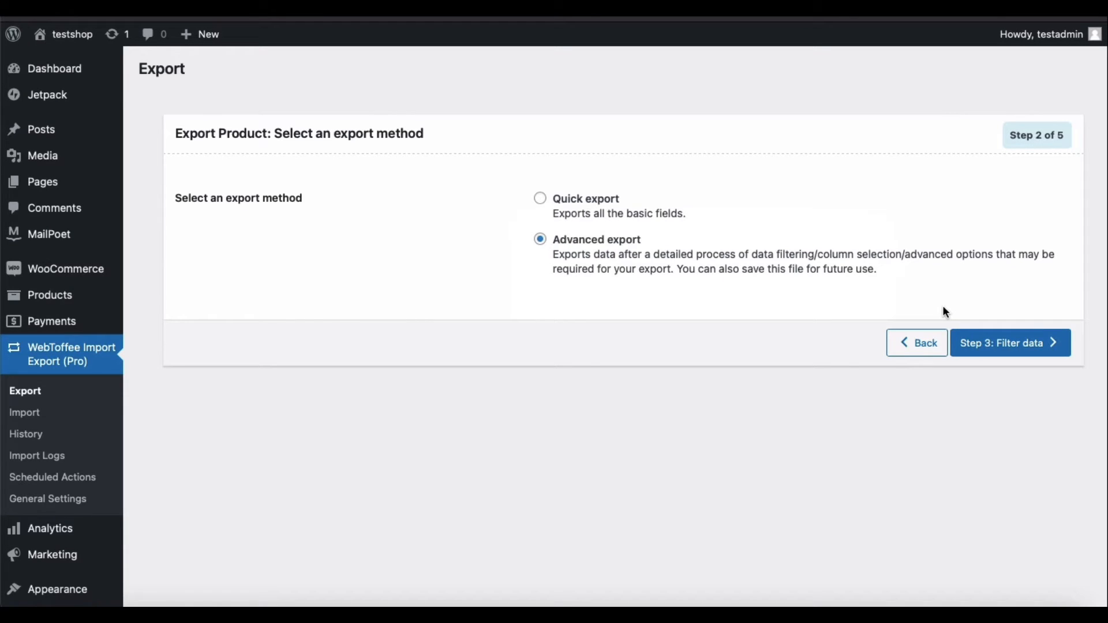
pyautogui.moveTo(751, 284)
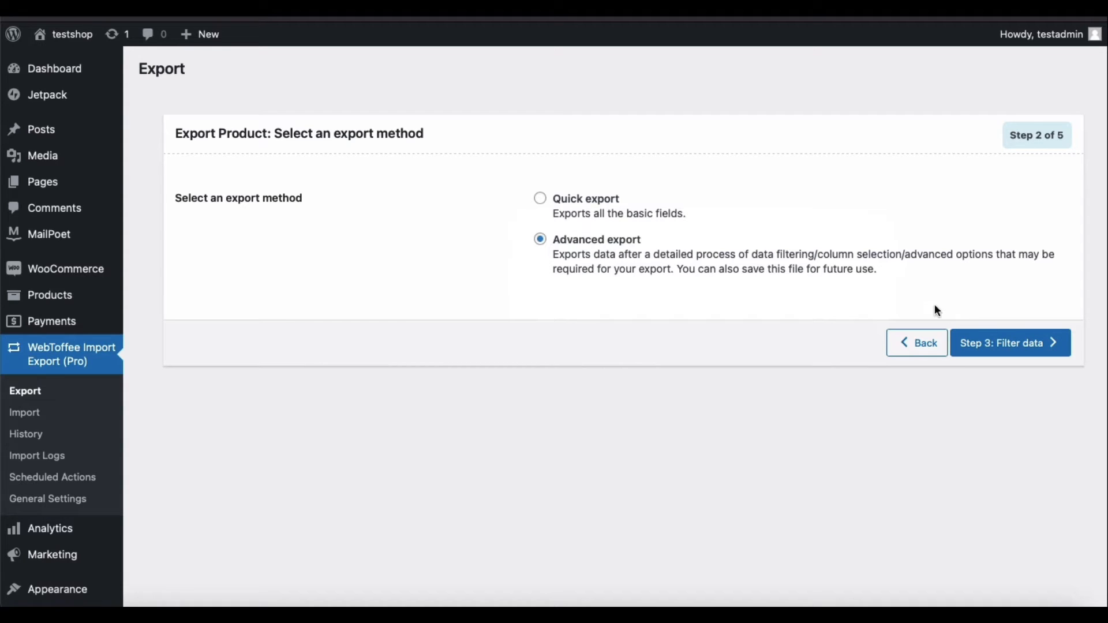
pyautogui.click(1010, 343)
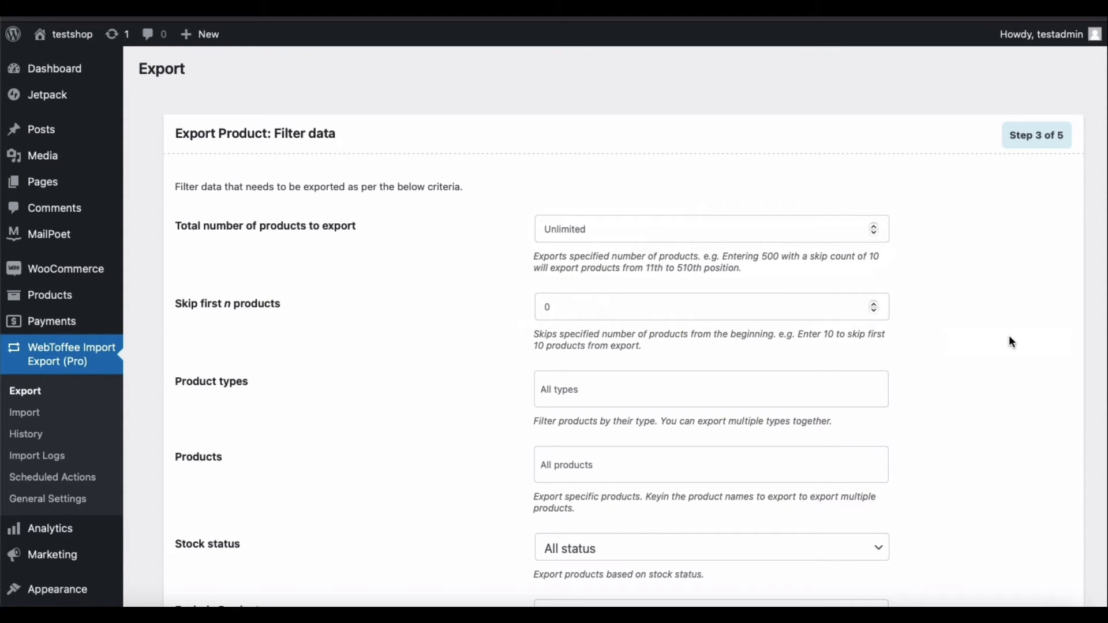
# Filter the export to Simple products and review the remaining filter and sort options.
pyautogui.scroll(-3)
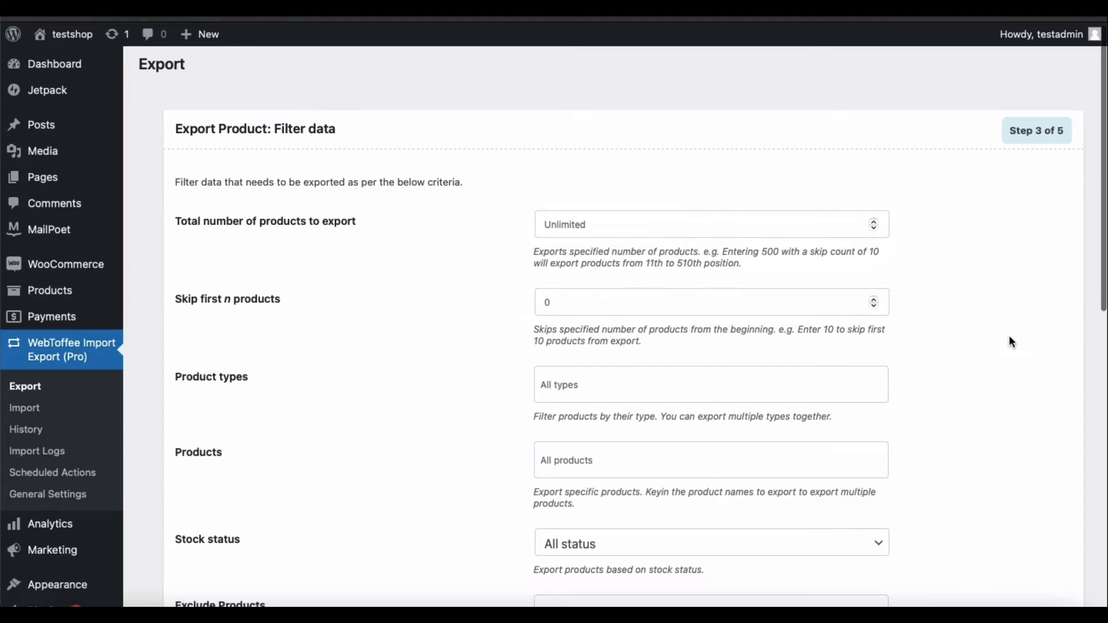
pyautogui.click(712, 385)
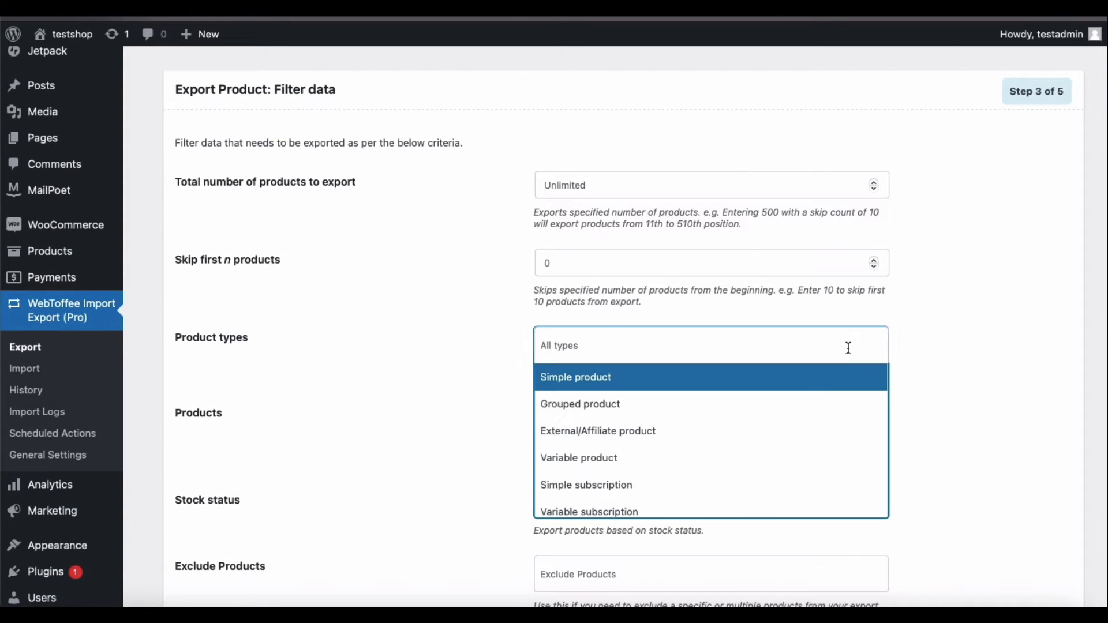
pyautogui.click(575, 376)
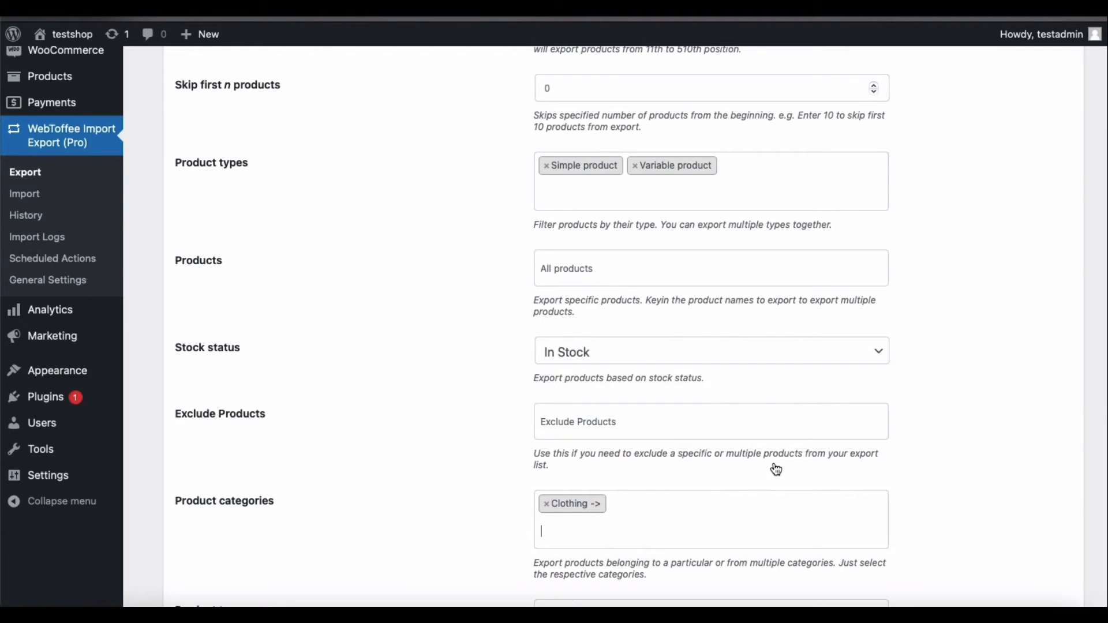
pyautogui.scroll(-3)
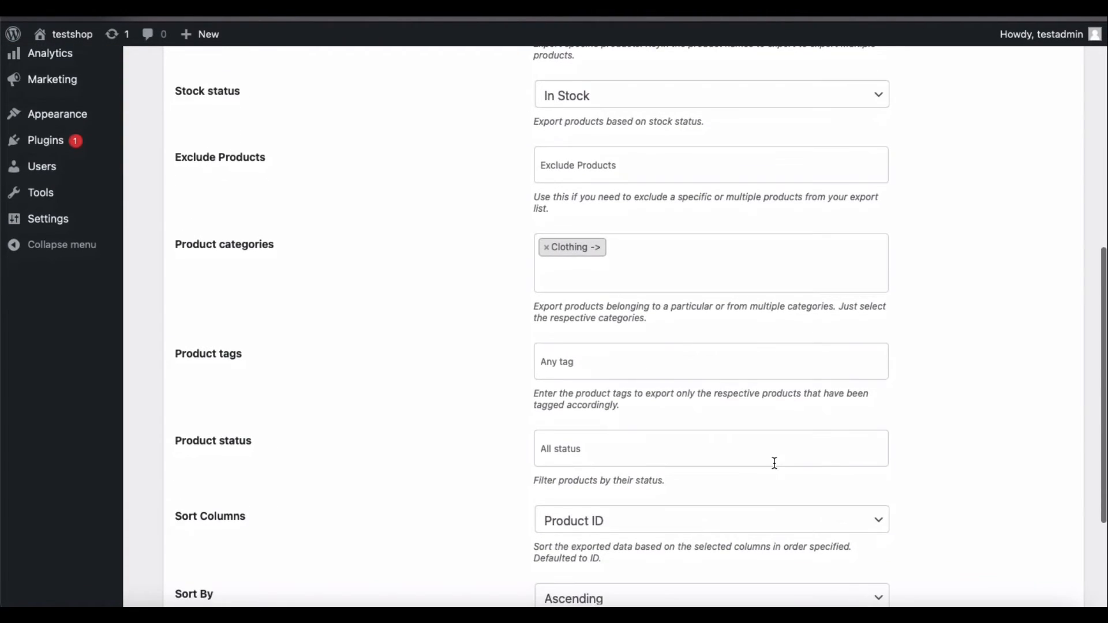
pyautogui.scroll(-3)
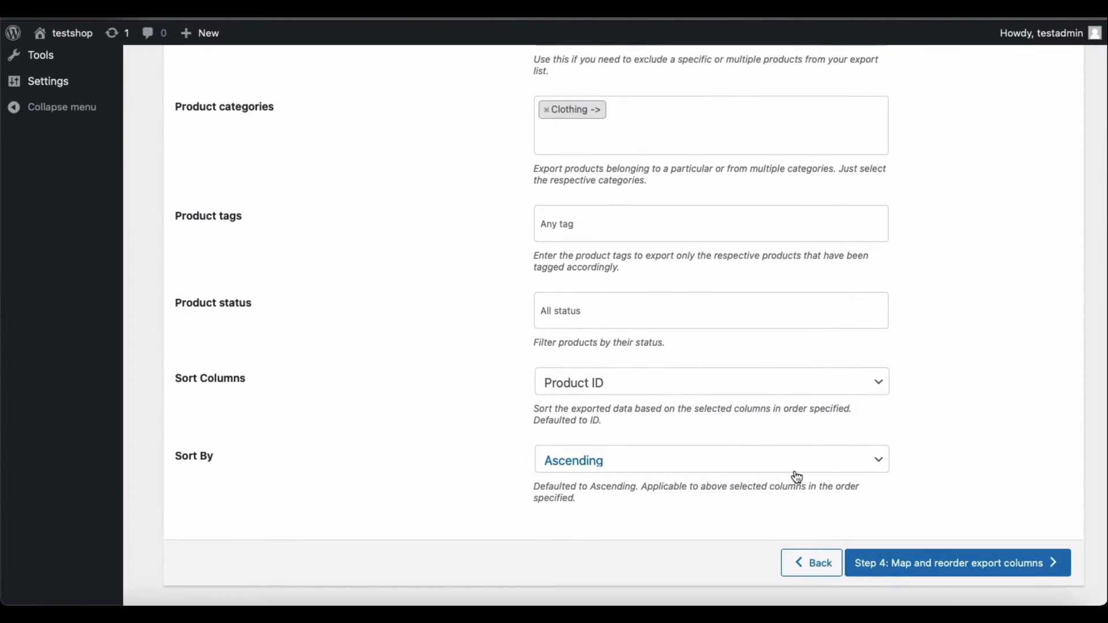
# Reach column mapping and exclude the ID and Description columns from the export.
pyautogui.click(958, 564)
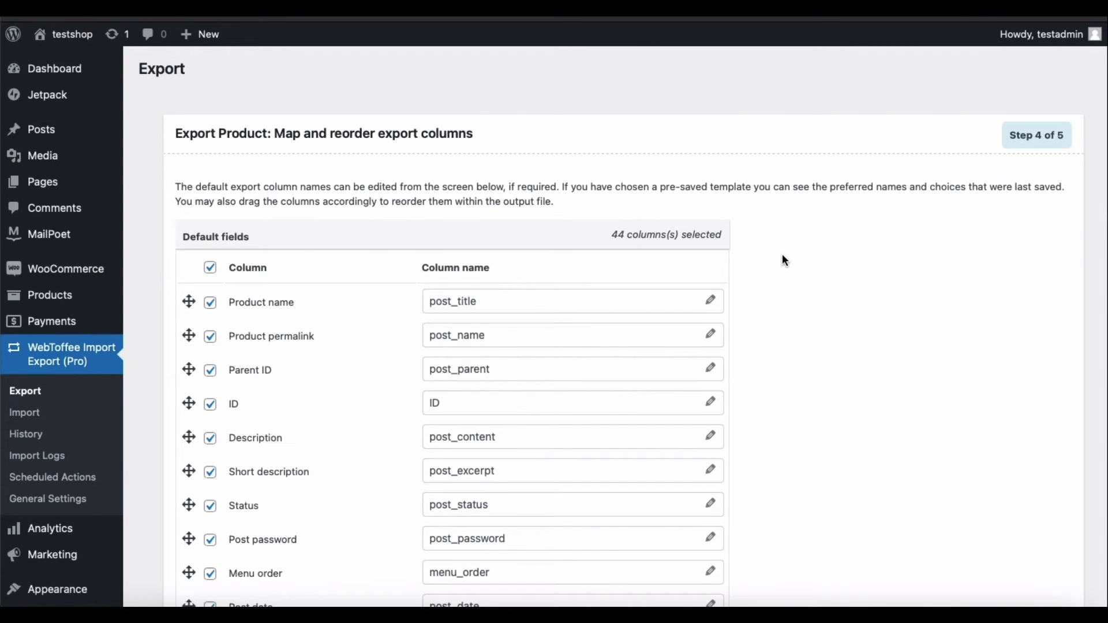
pyautogui.moveTo(213, 250)
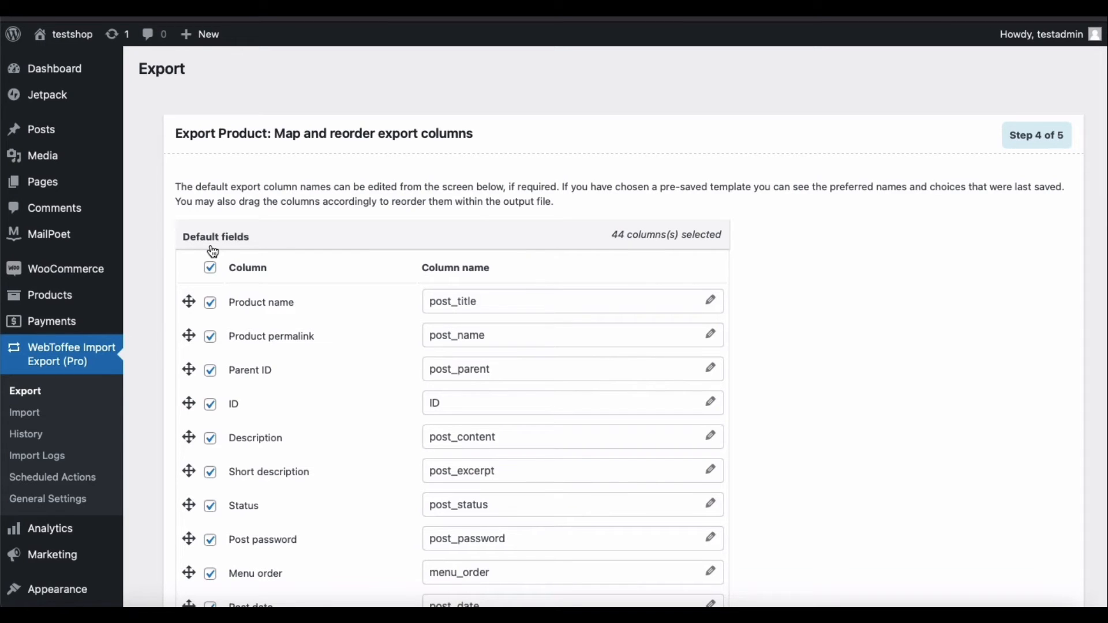
pyautogui.click(210, 438)
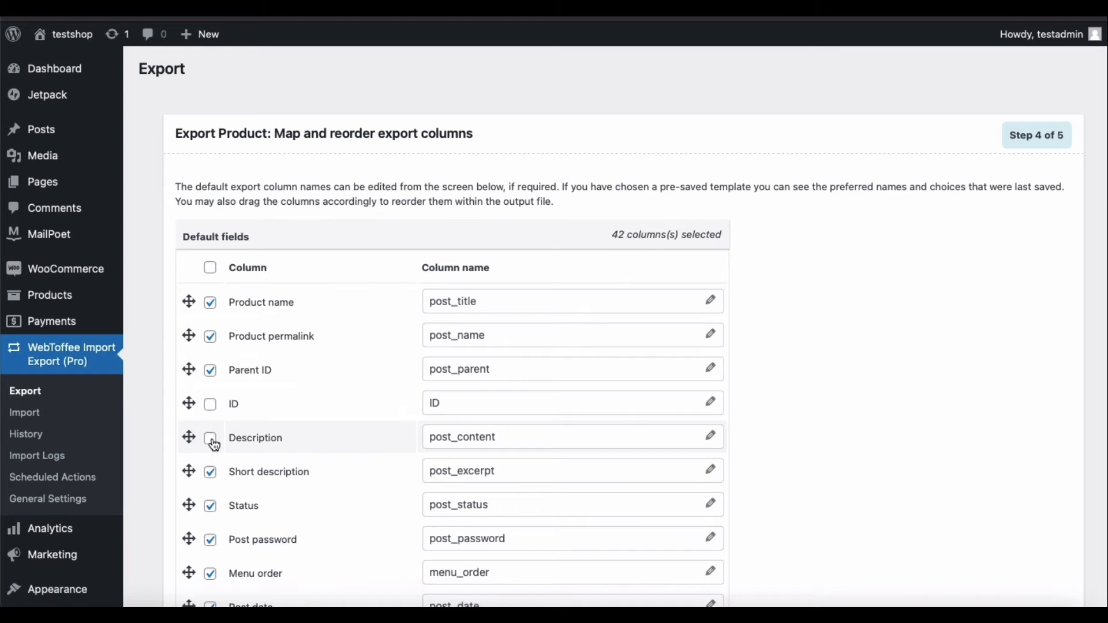
pyautogui.click(211, 471)
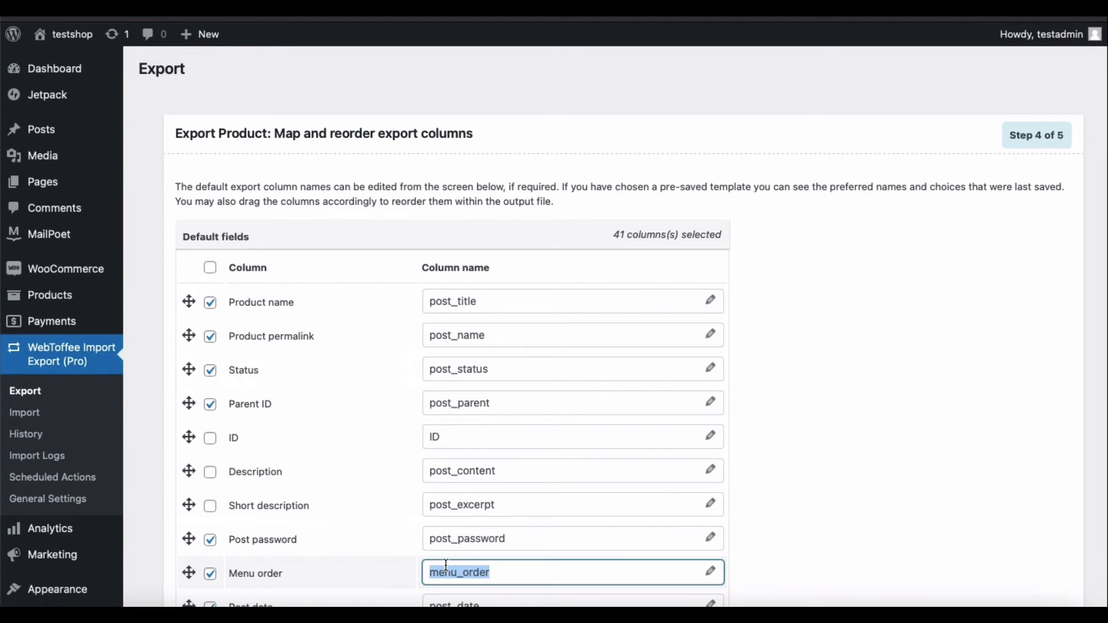
# Rename the menu_order column to menu and continue to the final step.
pyautogui.write('menu')
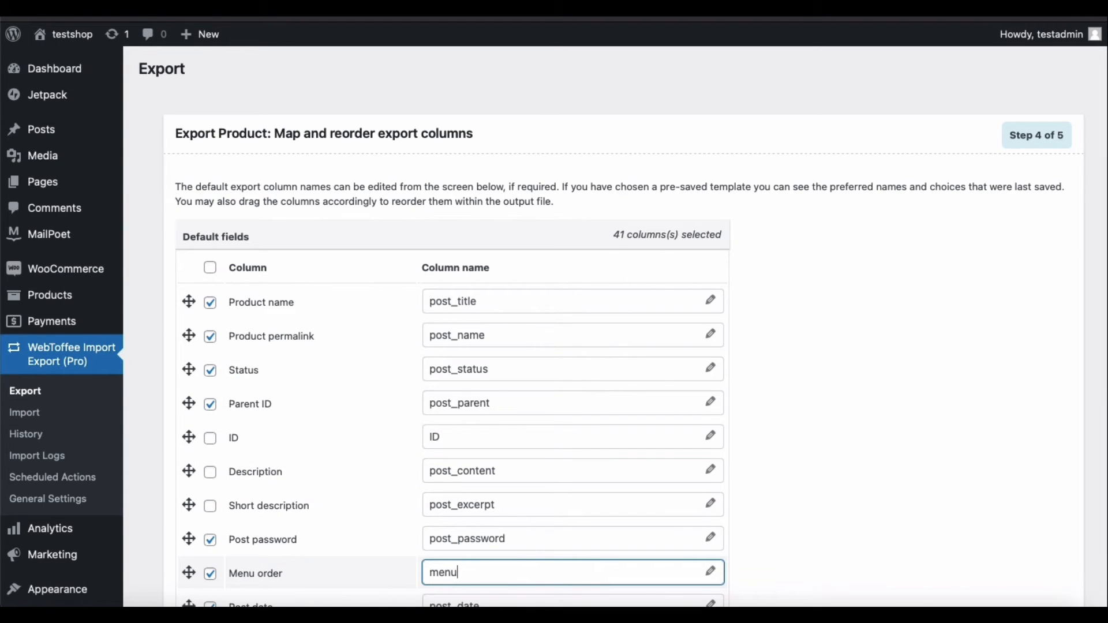
pyautogui.scroll(-3)
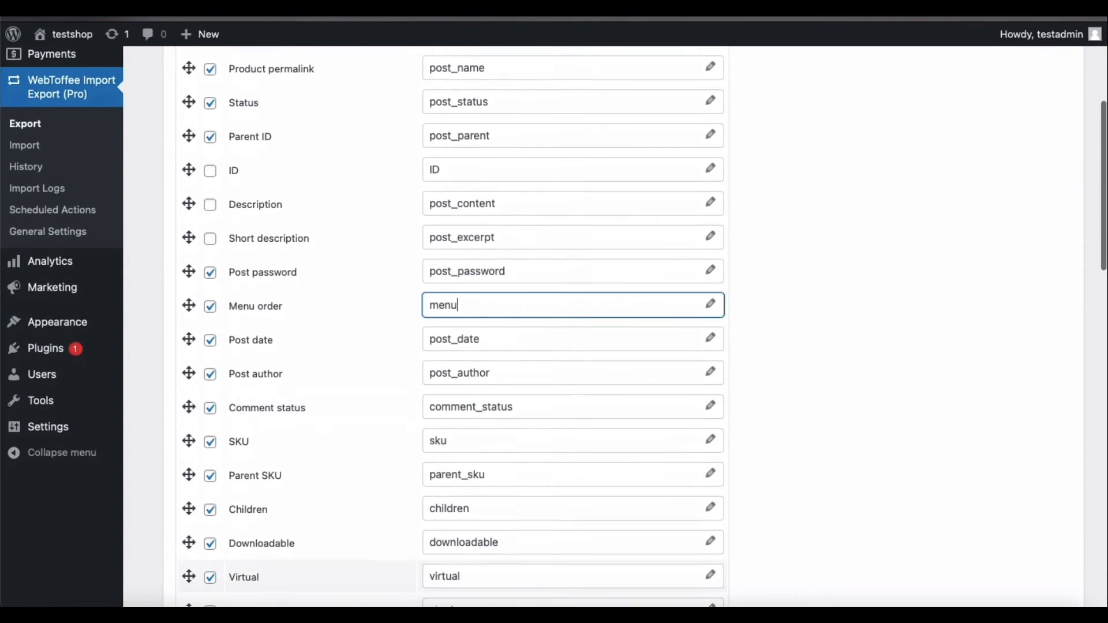
pyautogui.scroll(-3)
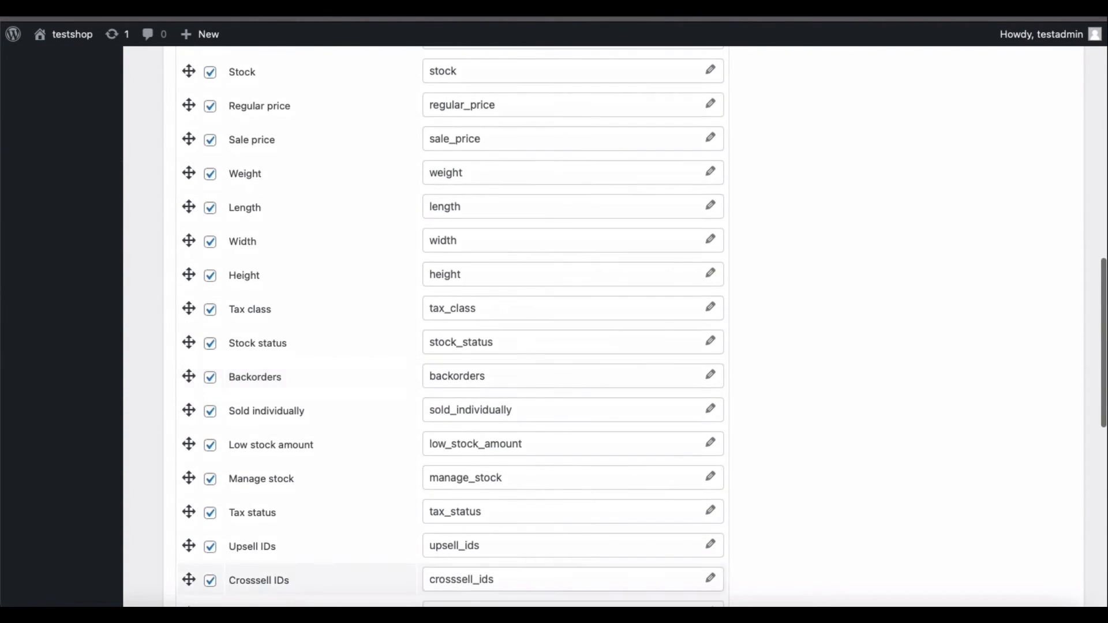
pyautogui.scroll(-3)
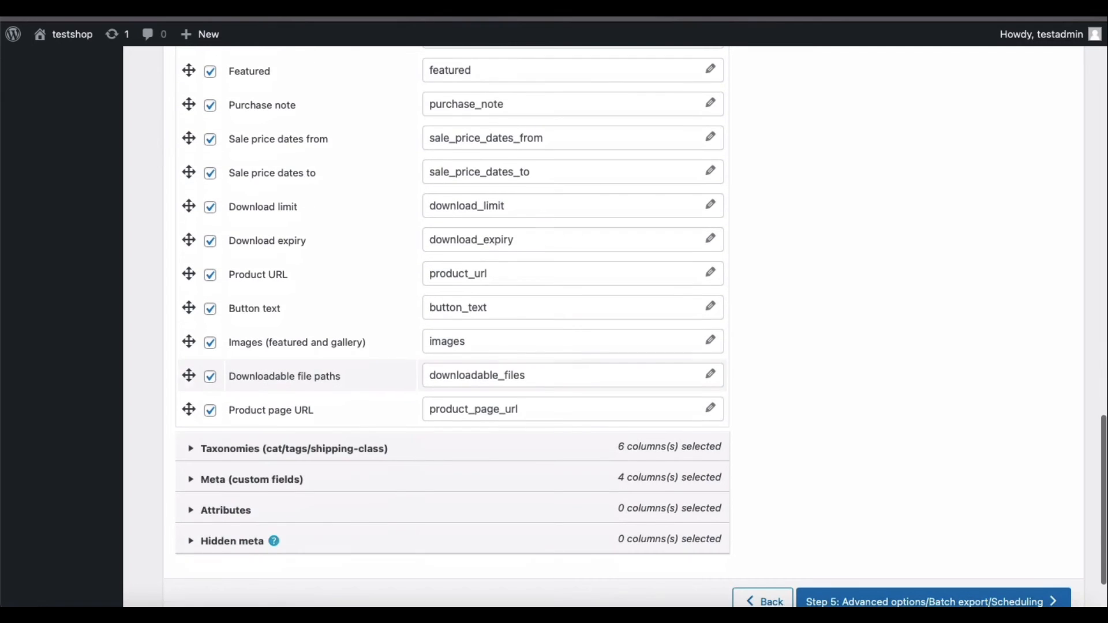
pyautogui.scroll(-3)
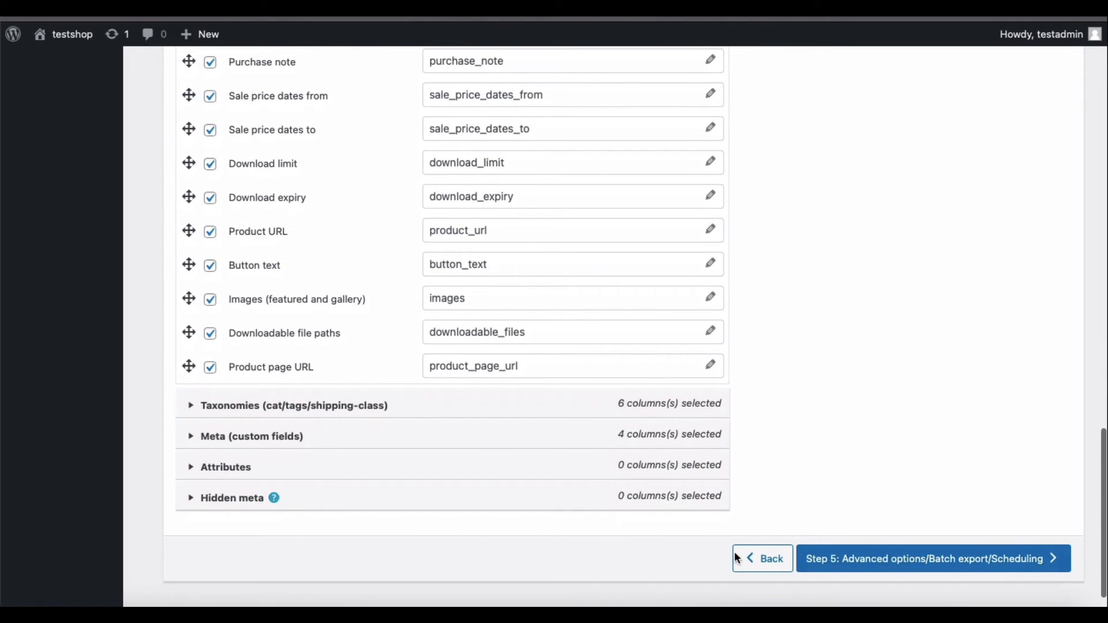
pyautogui.click(936, 559)
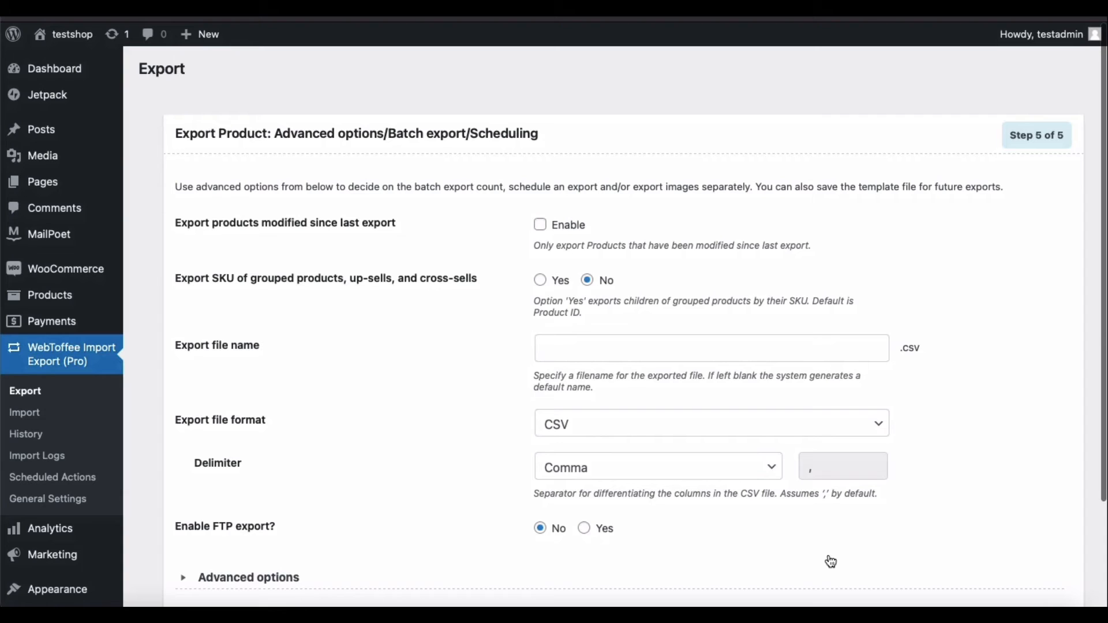
# Name the export file product_file and set its format to XLSX.
pyautogui.click(712, 348)
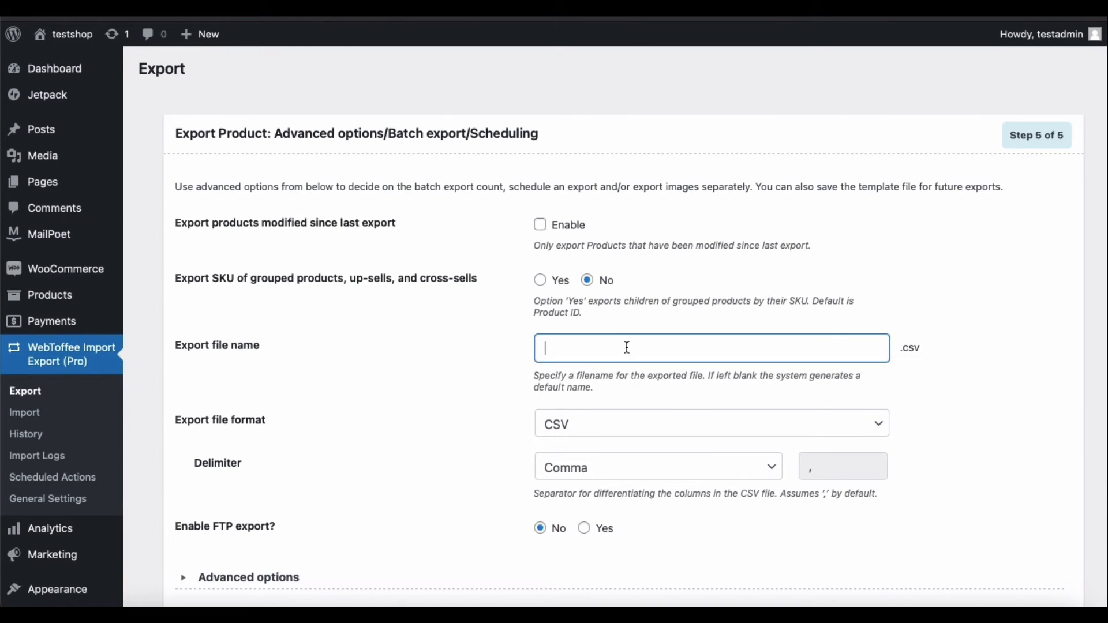
pyautogui.write('product_file')
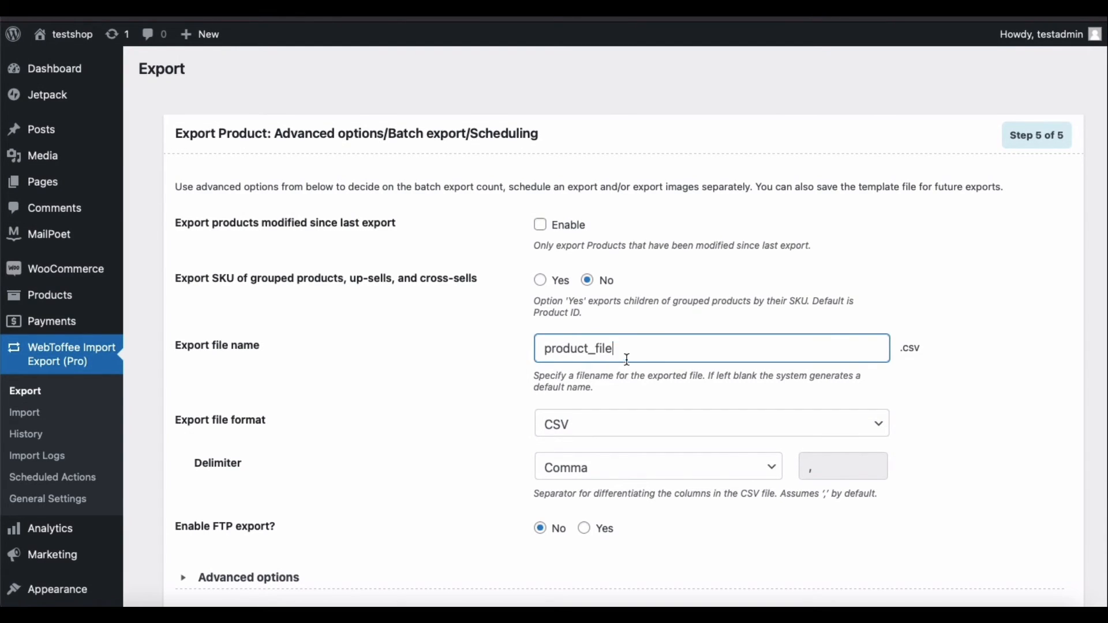
pyautogui.click(710, 423)
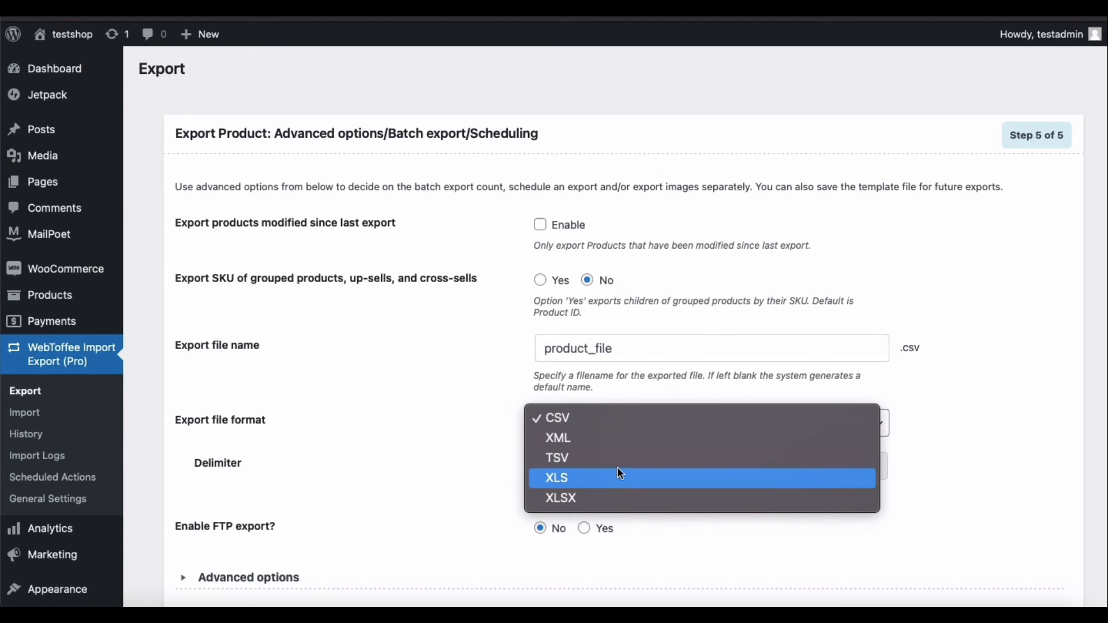
pyautogui.moveTo(622, 497)
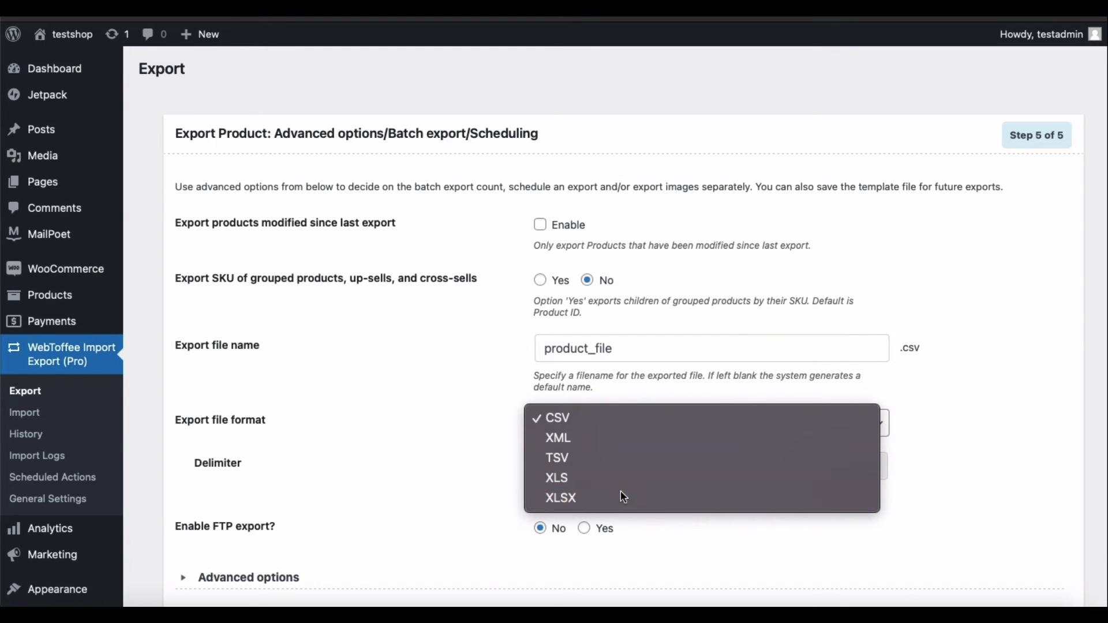
pyautogui.click(561, 499)
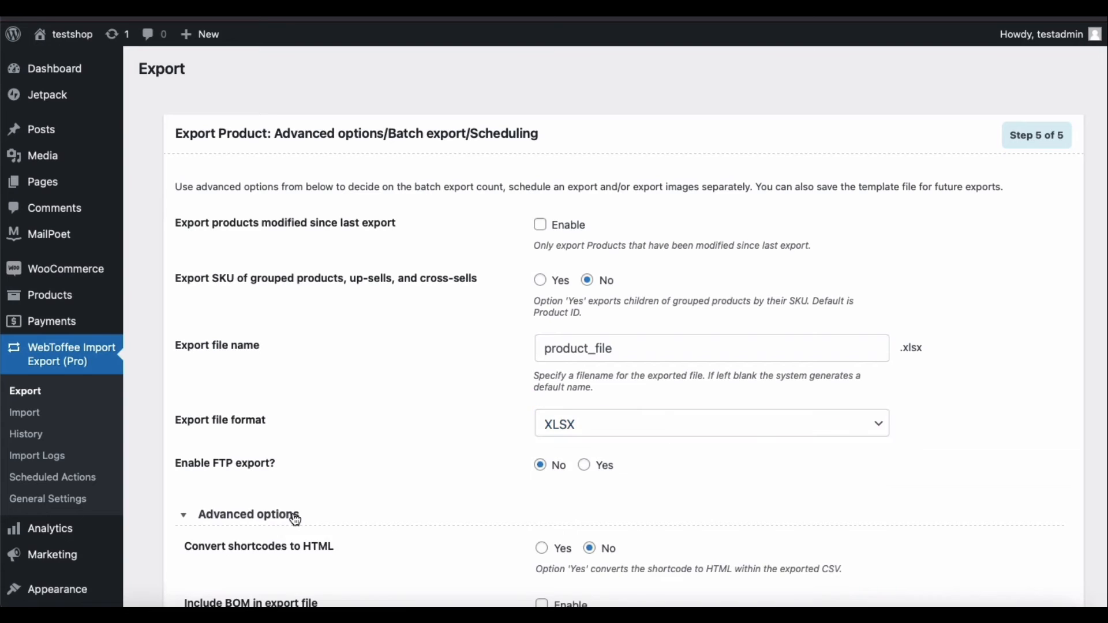
pyautogui.scroll(-3)
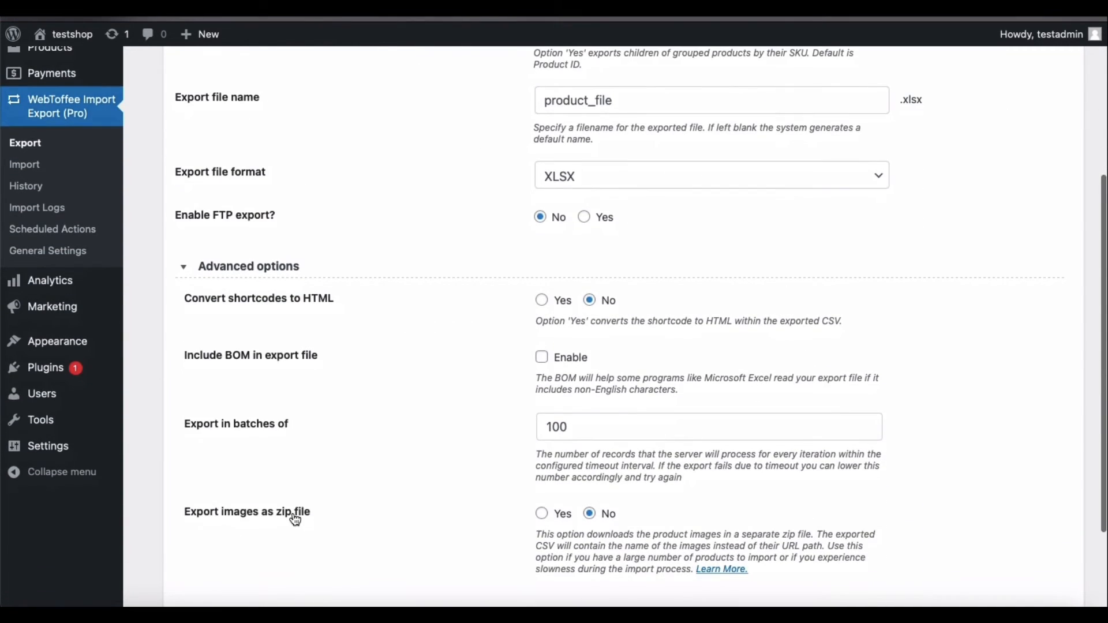
pyautogui.scroll(-3)
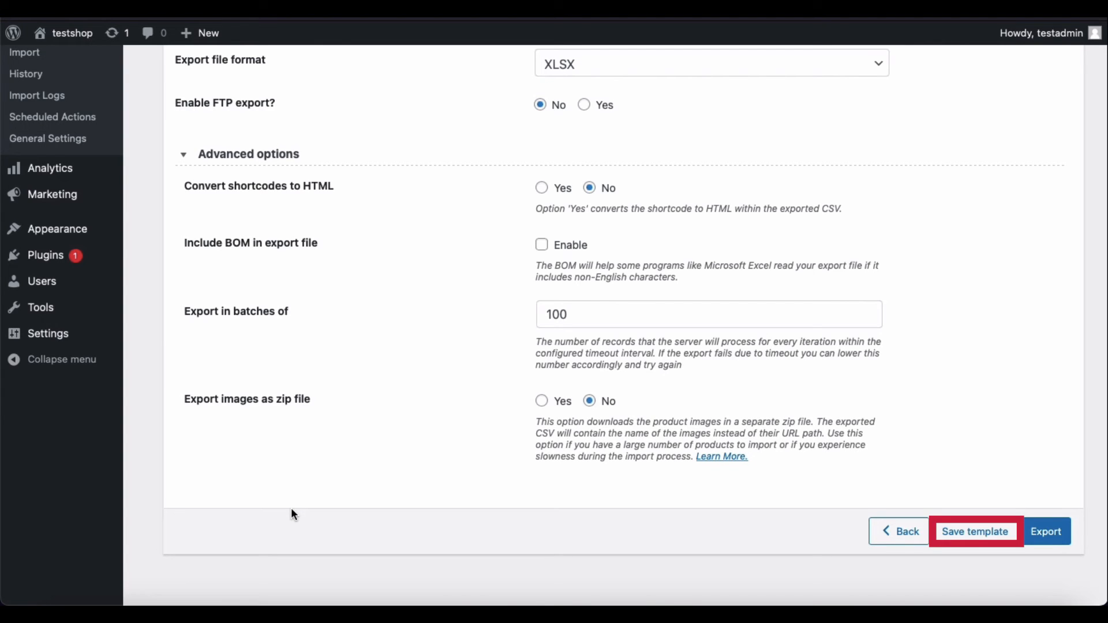
# Run the product export and download the generated XLSX file.
pyautogui.click(1045, 547)
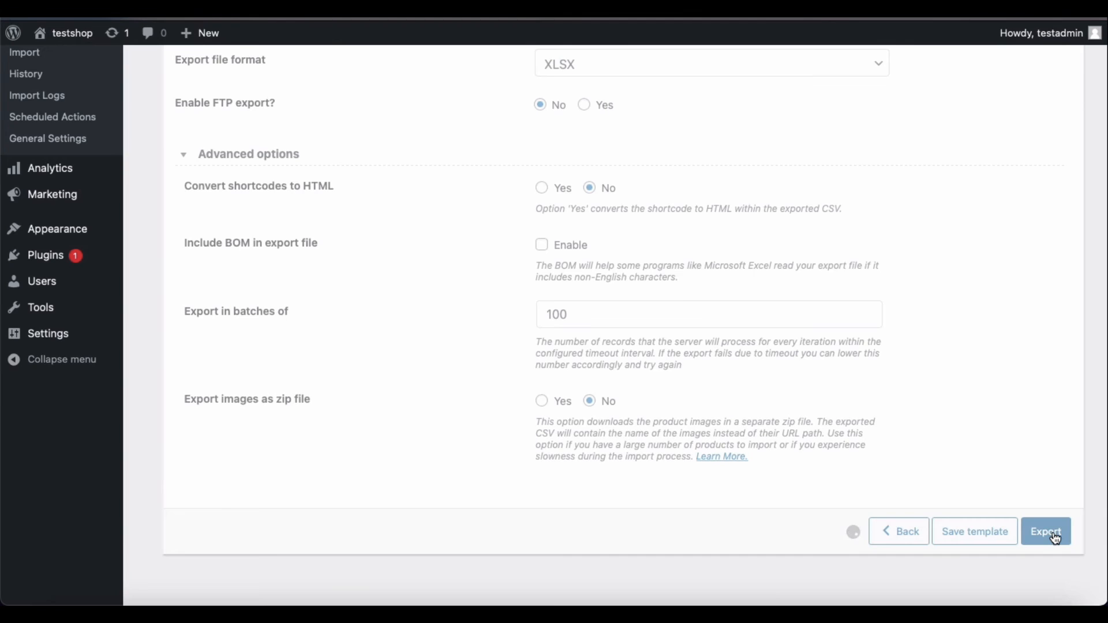
pyautogui.click(1047, 531)
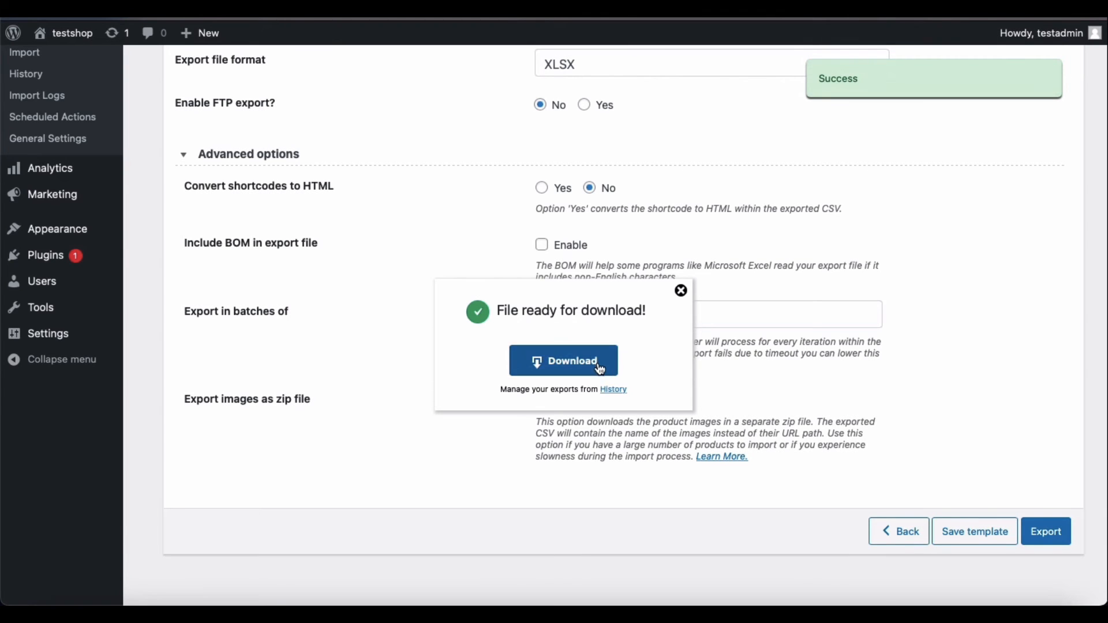
pyautogui.click(564, 360)
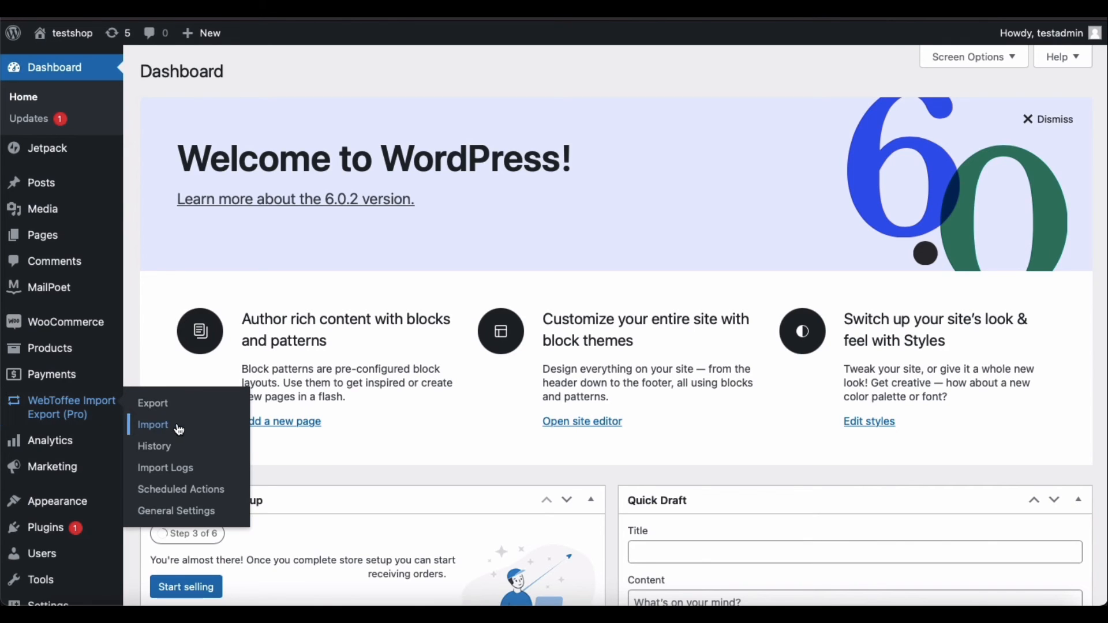
# Begin a Product import and continue to the import-method step.
pyautogui.click(152, 425)
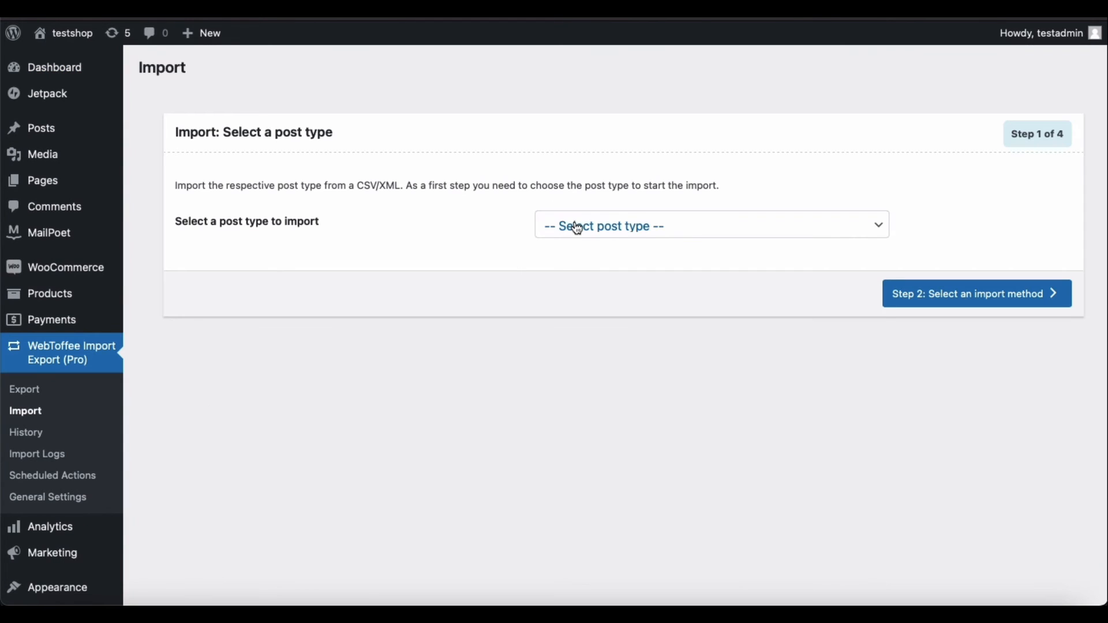
pyautogui.click(712, 224)
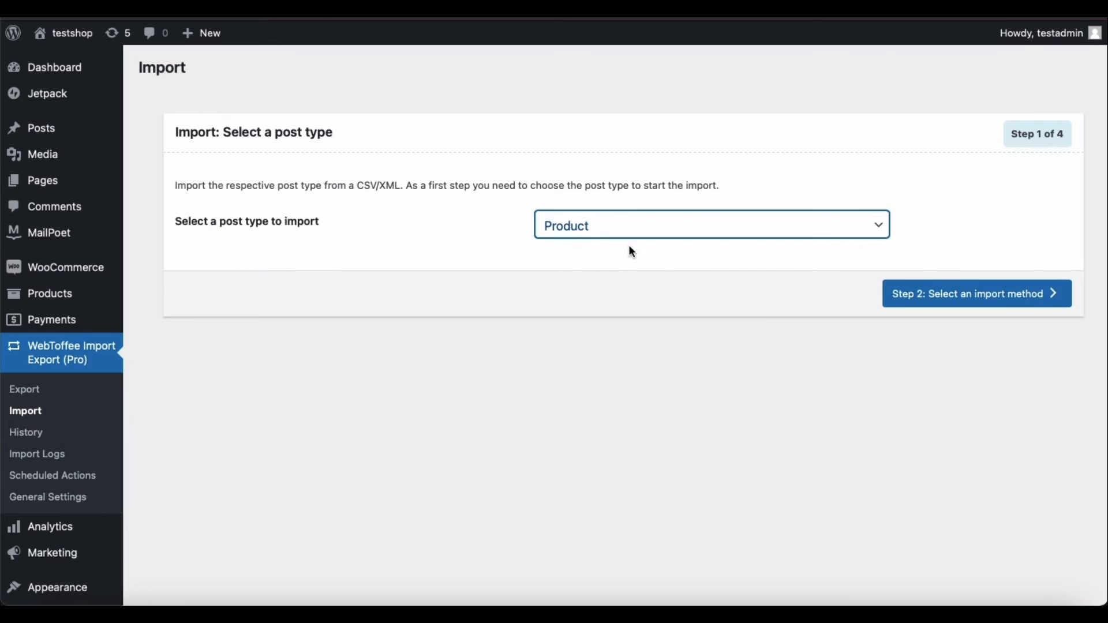
pyautogui.click(977, 295)
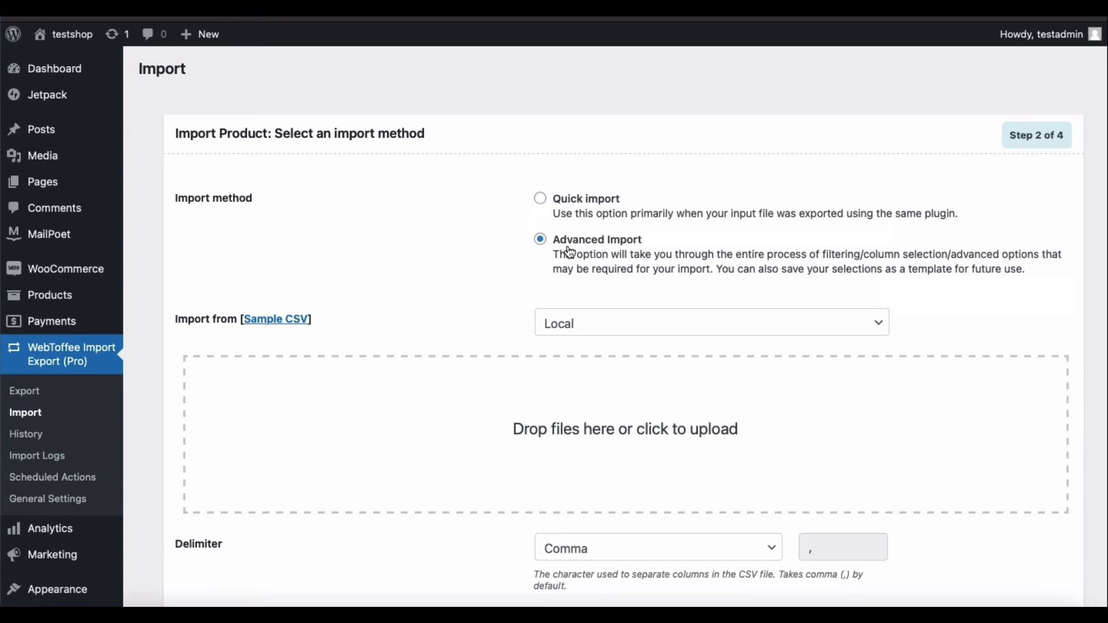
# Keep the Local source and upload product_file.xls as the import file.
pyautogui.click(713, 323)
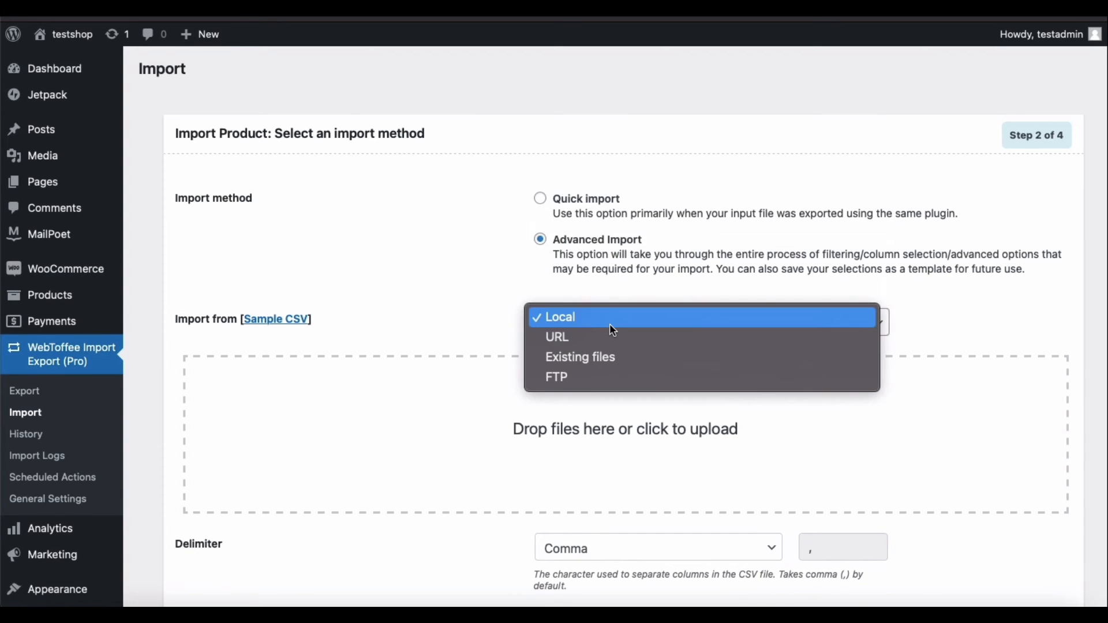
pyautogui.click(559, 316)
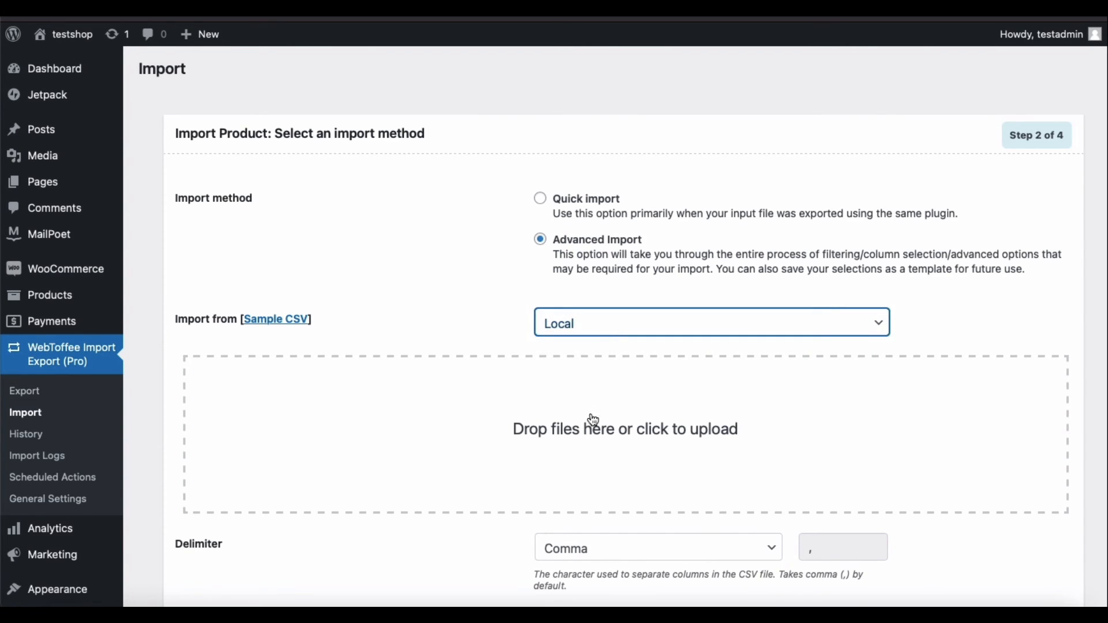
pyautogui.click(626, 428)
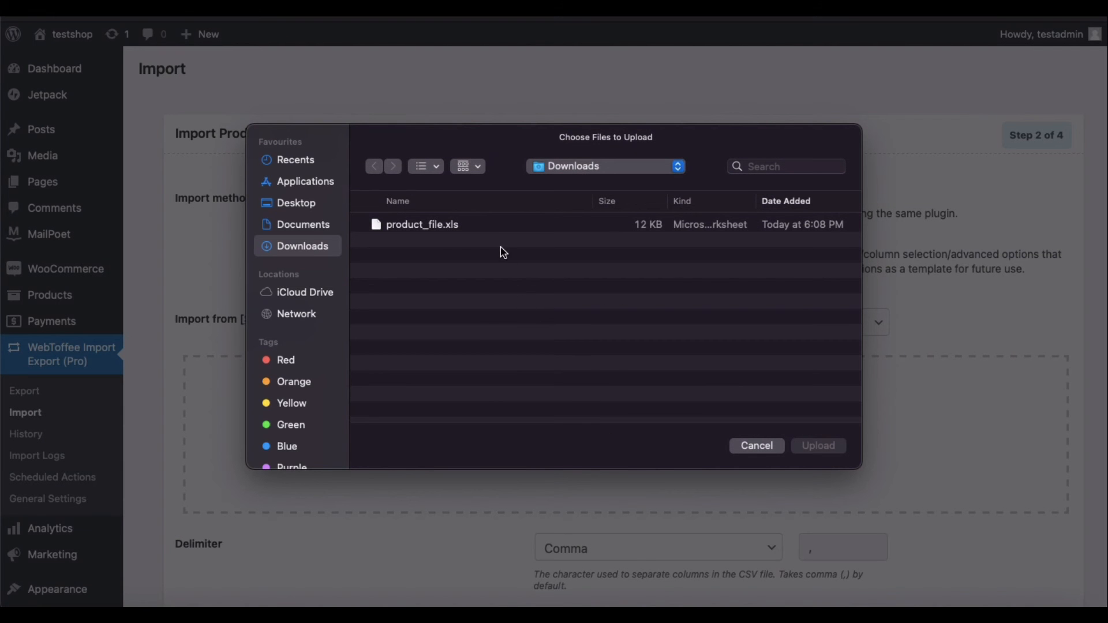
pyautogui.doubleClick(423, 224)
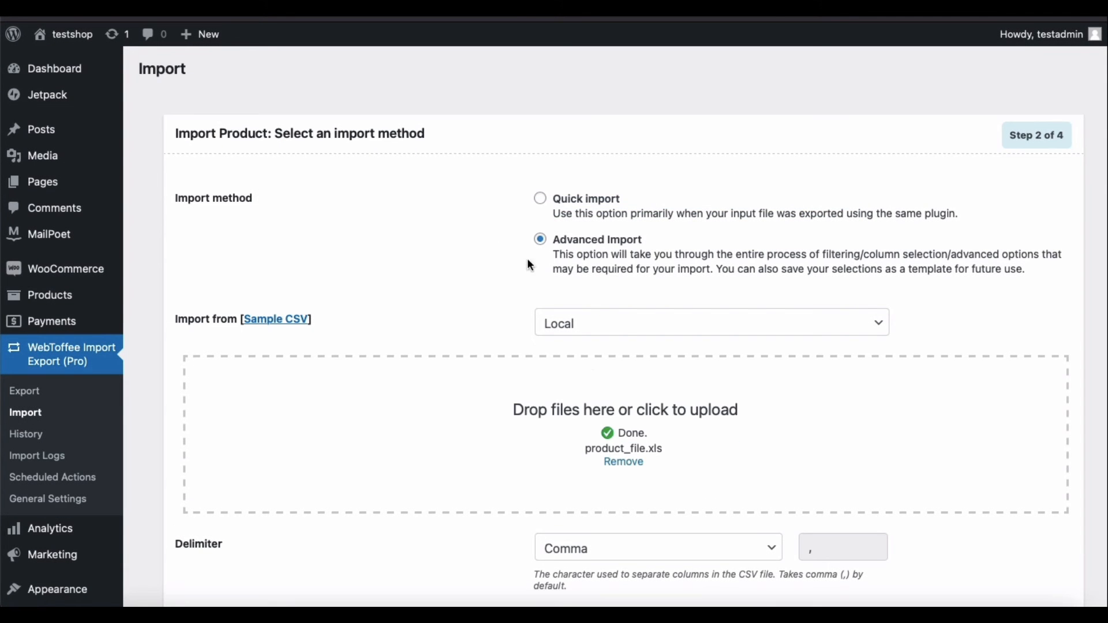
pyautogui.scroll(-3)
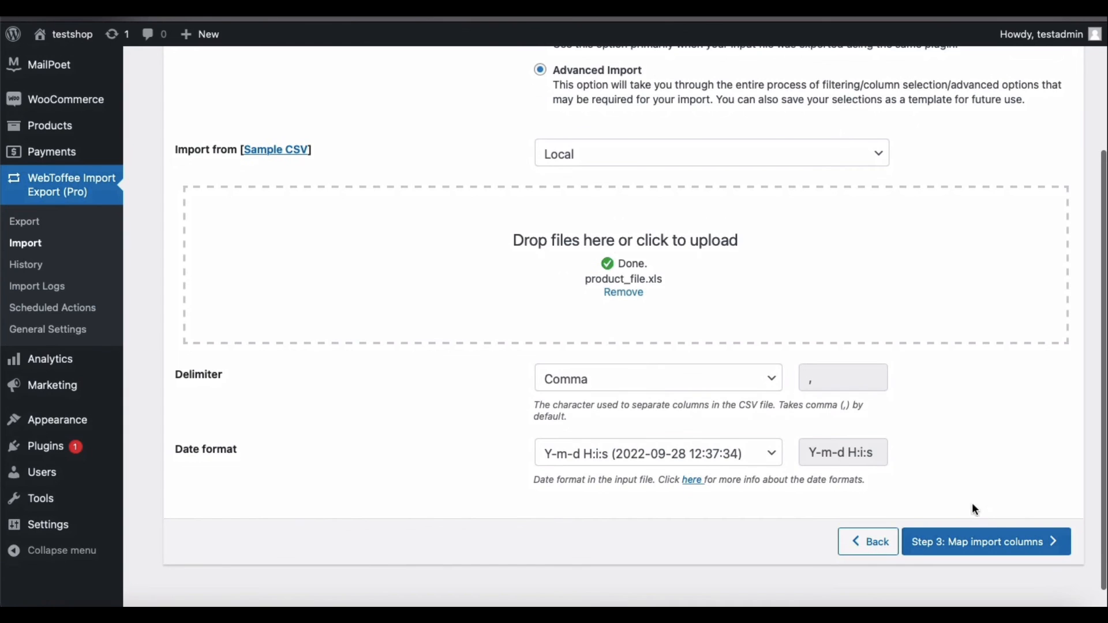
# Continue to column mapping and review the auto-mapped product fields.
pyautogui.click(986, 541)
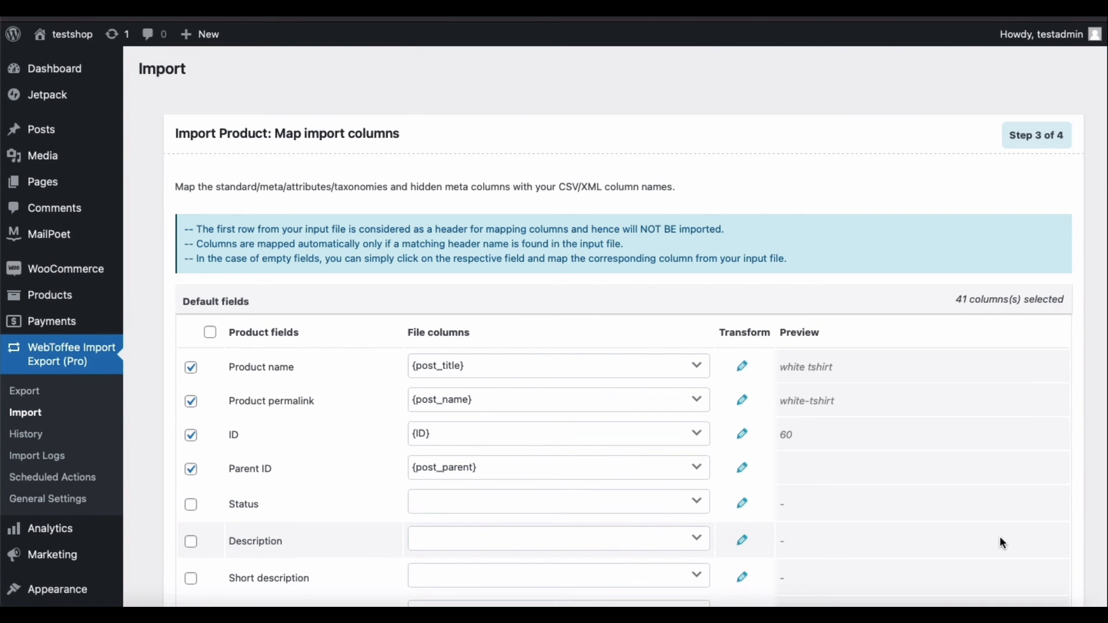
pyautogui.scroll(-3)
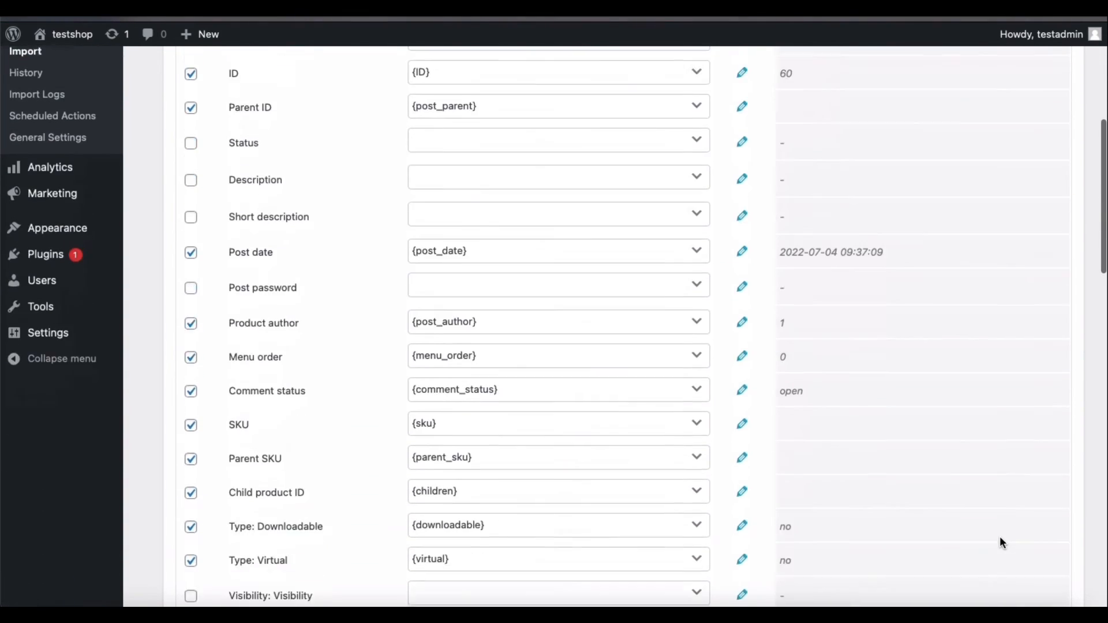
pyautogui.scroll(-3)
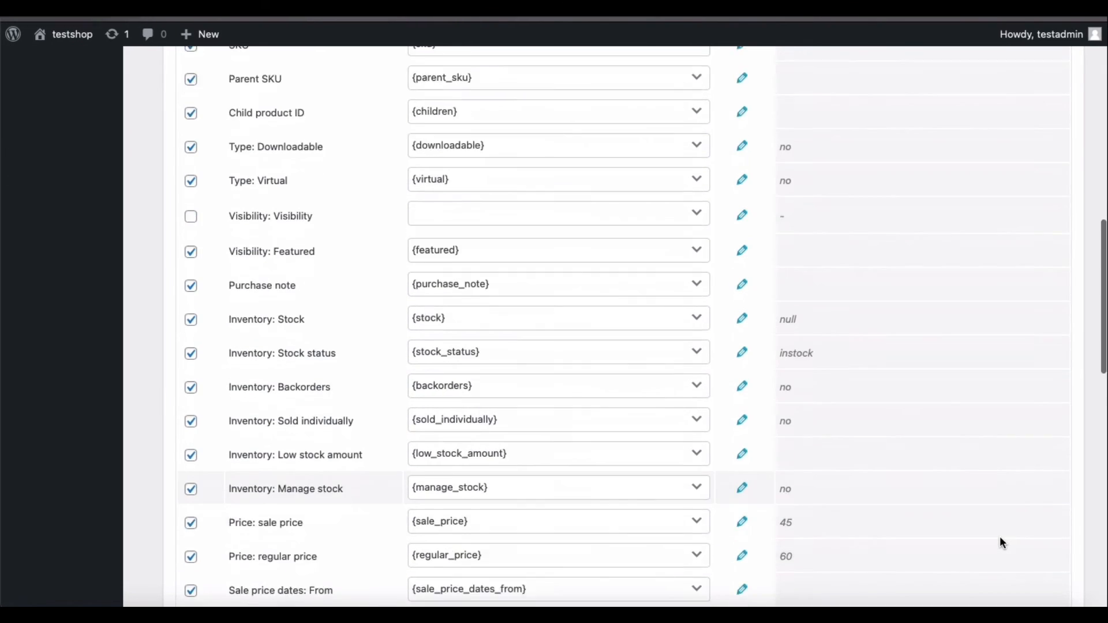
pyautogui.scroll(-3)
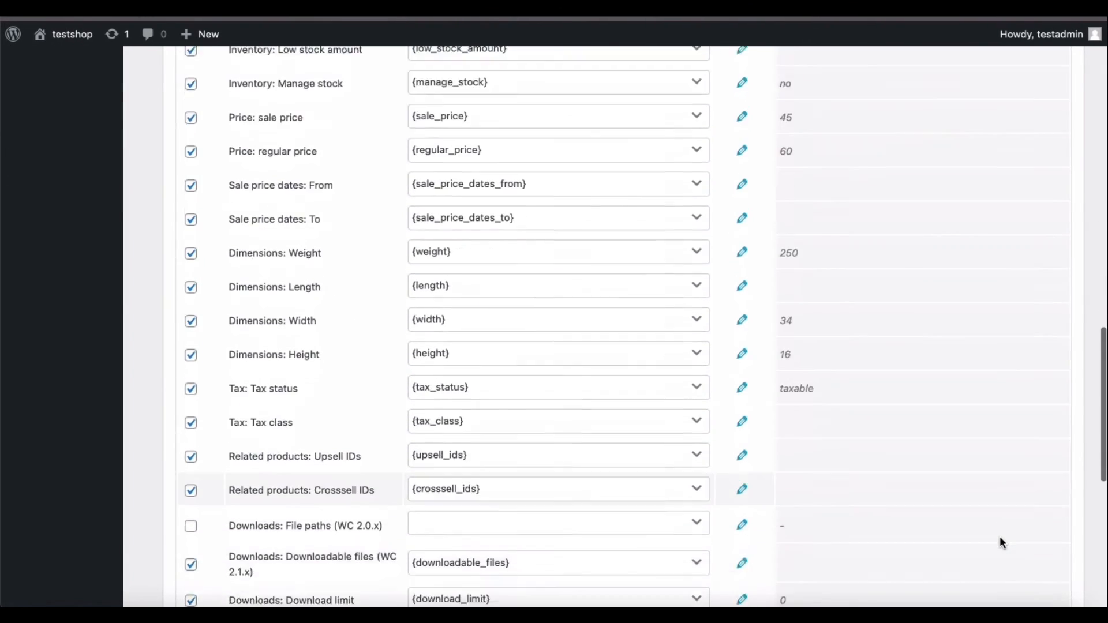
pyautogui.scroll(-3)
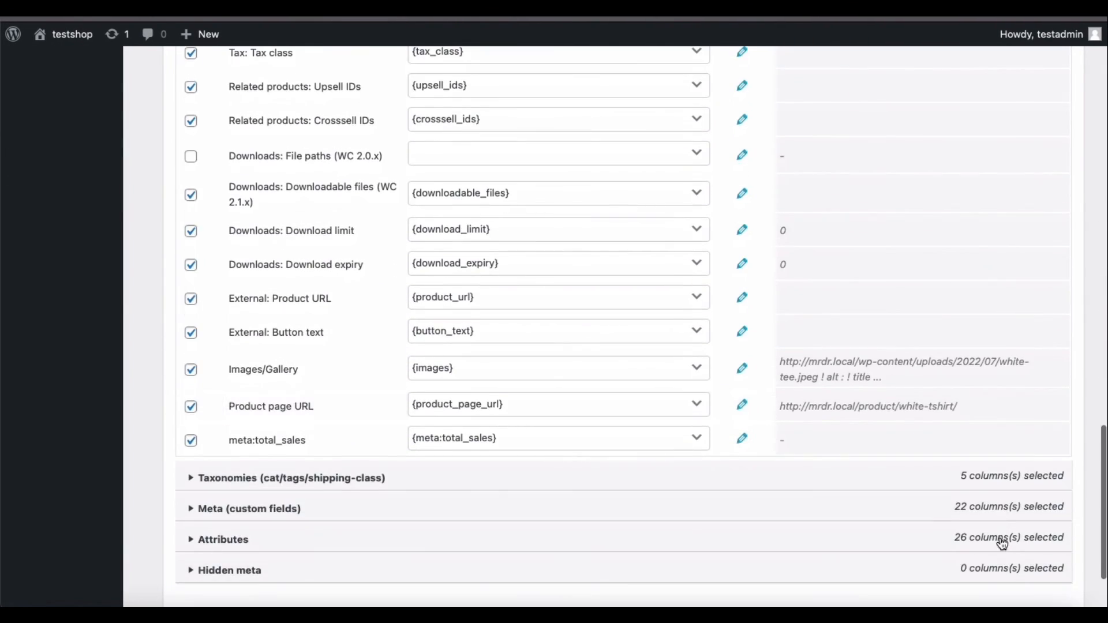
pyautogui.scroll(-3)
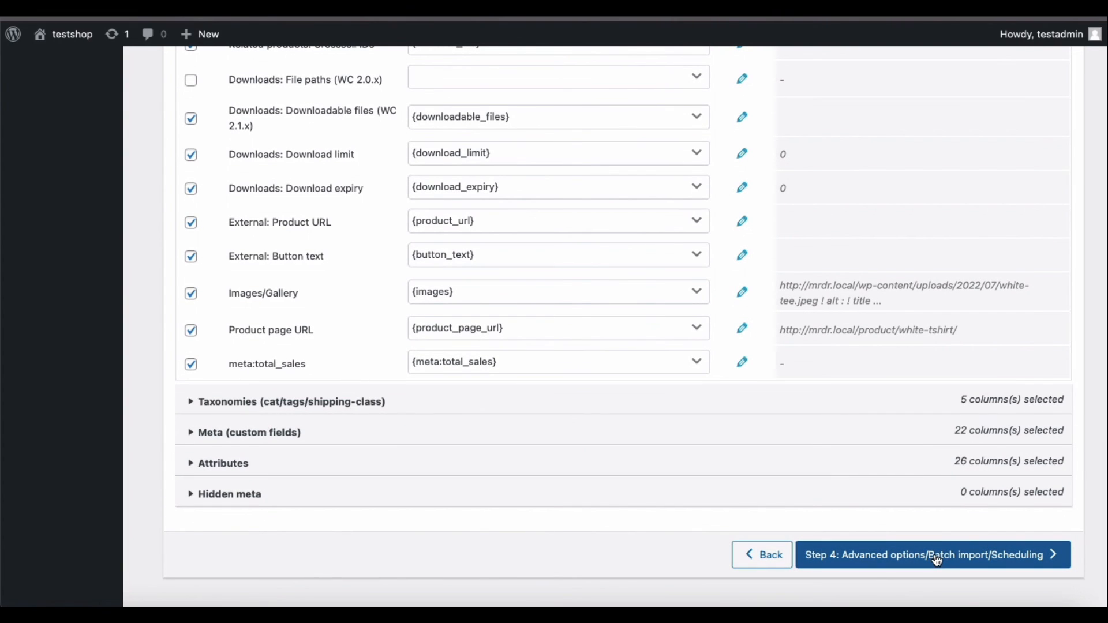
# Continue to Step 4 and expand the Advanced options for batch import and plugin hooks.
pyautogui.click(933, 556)
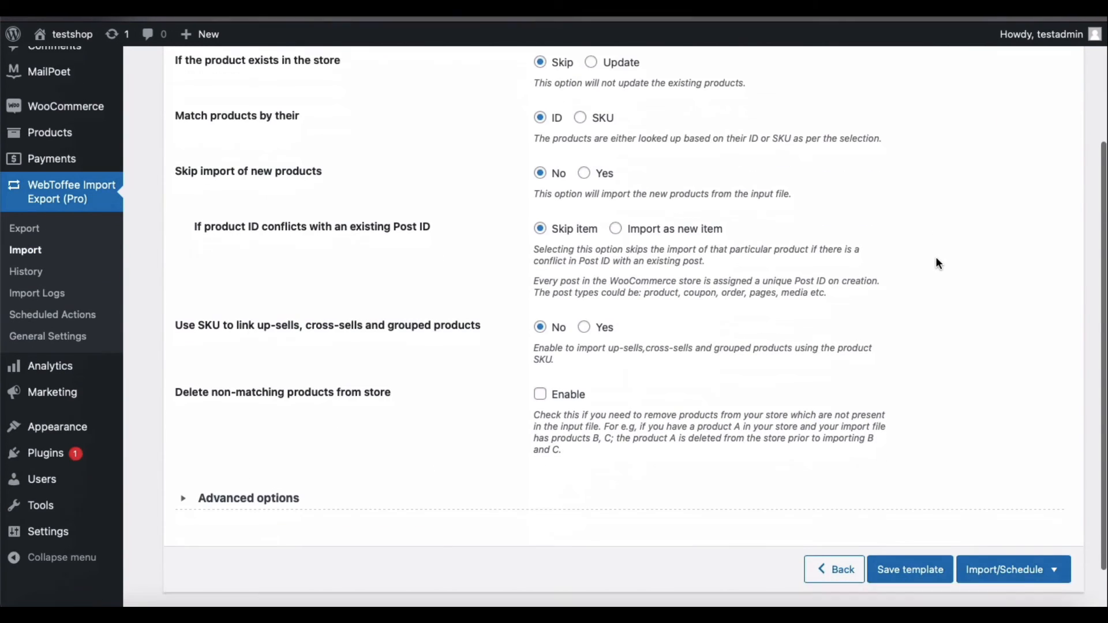
pyautogui.scroll(-3)
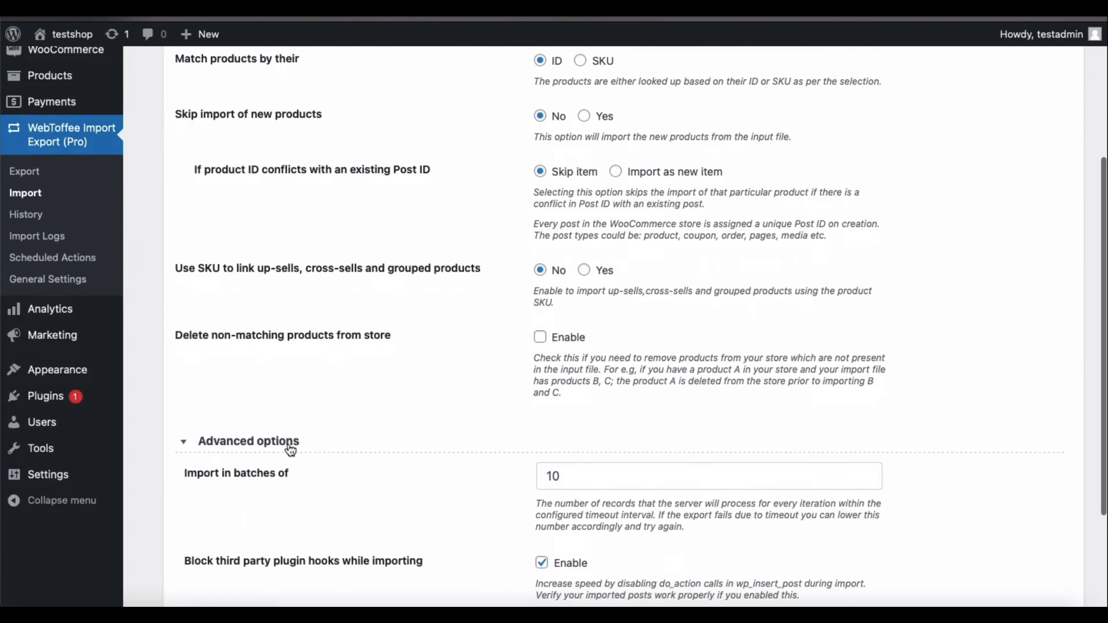
pyautogui.scroll(-3)
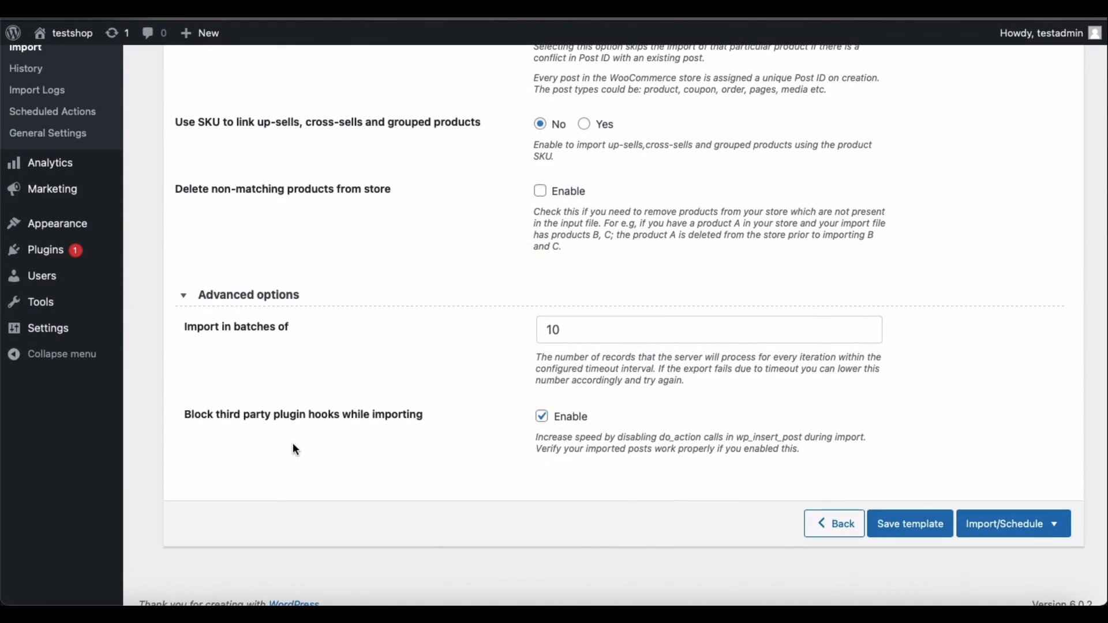
pyautogui.click(910, 524)
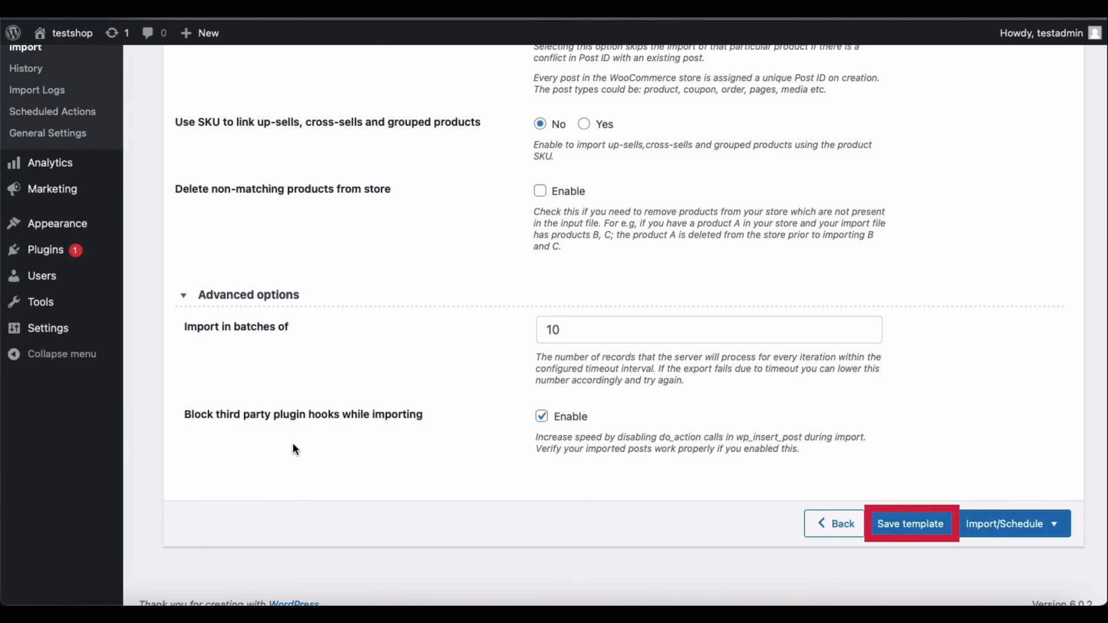
pyautogui.moveTo(1039, 535)
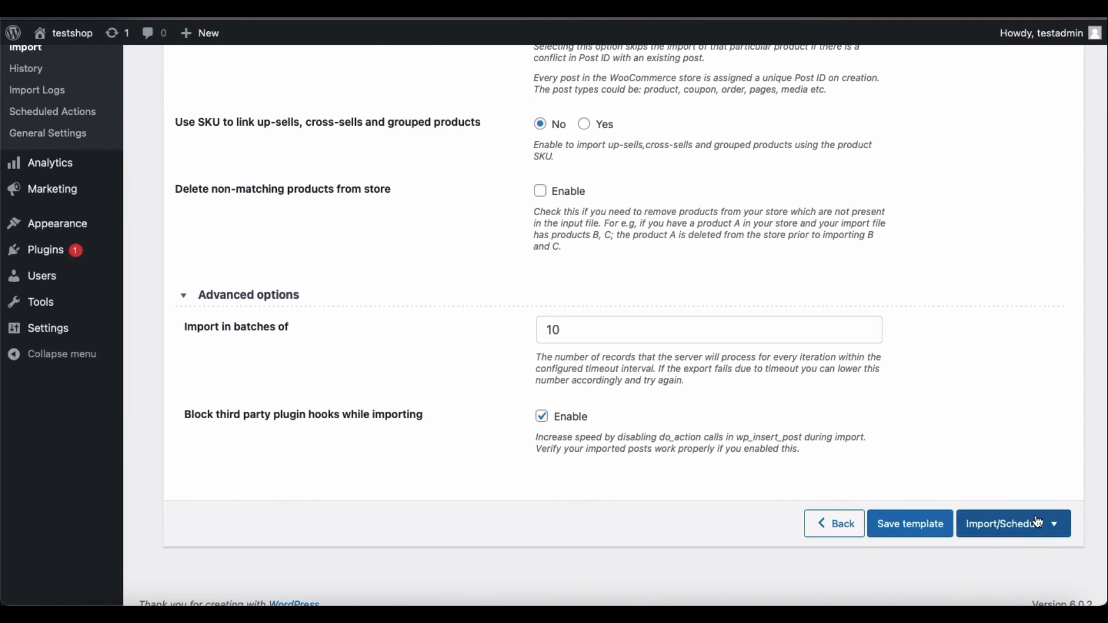
# Reveal the Import/Schedule choices to import now or schedule the import.
pyautogui.click(1062, 524)
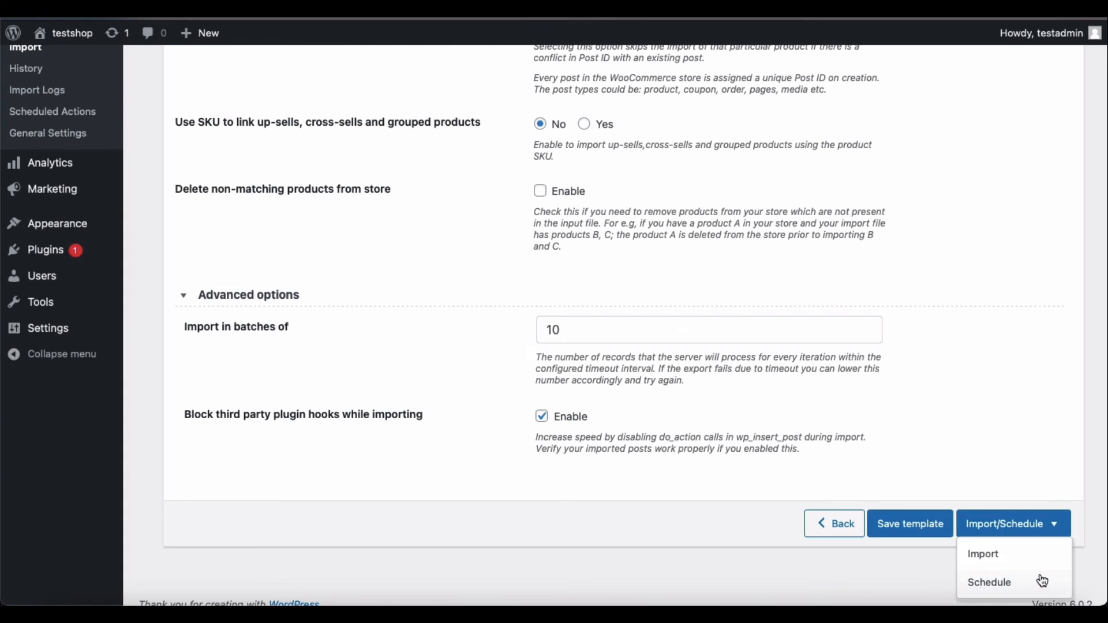
pyautogui.click(983, 554)
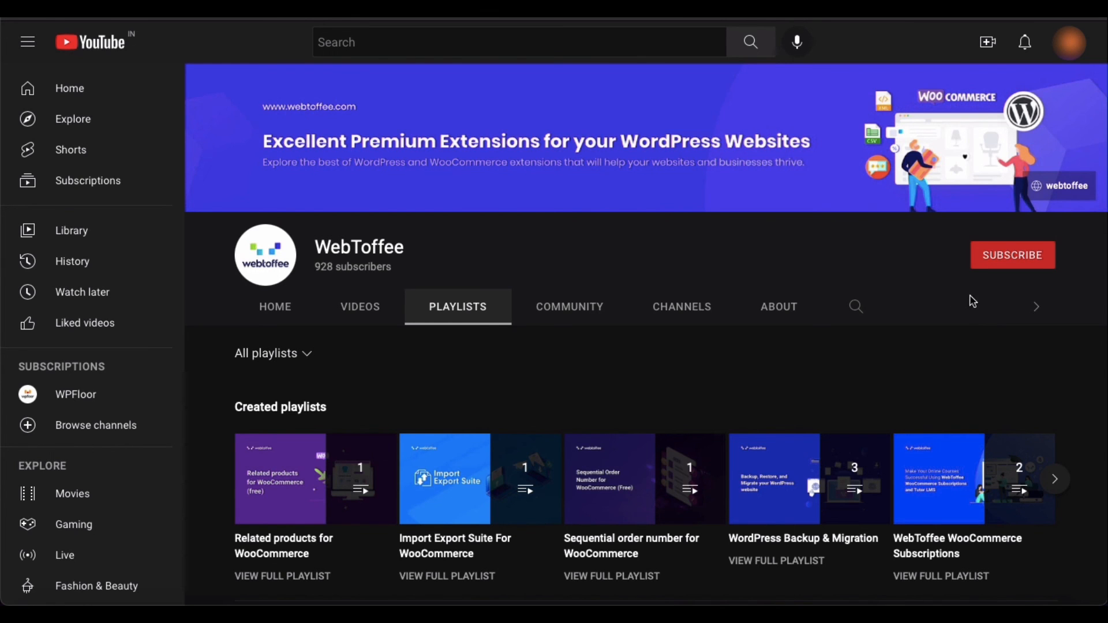
# Subscribe to the WebToffee channel and turn on its notifications.
pyautogui.click(1013, 255)
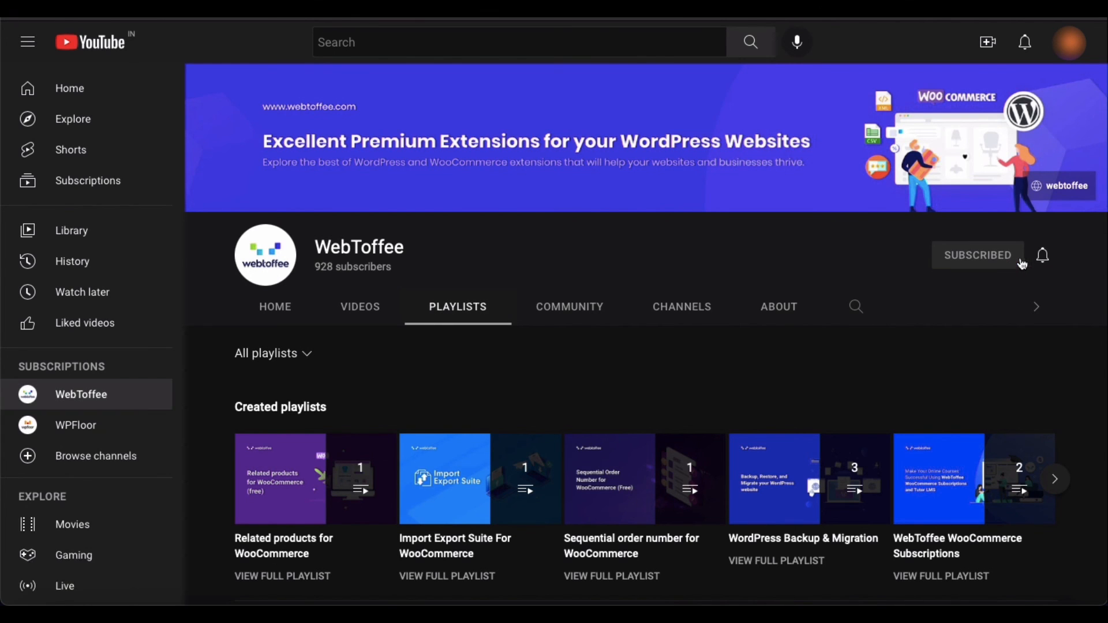
pyautogui.click(1042, 255)
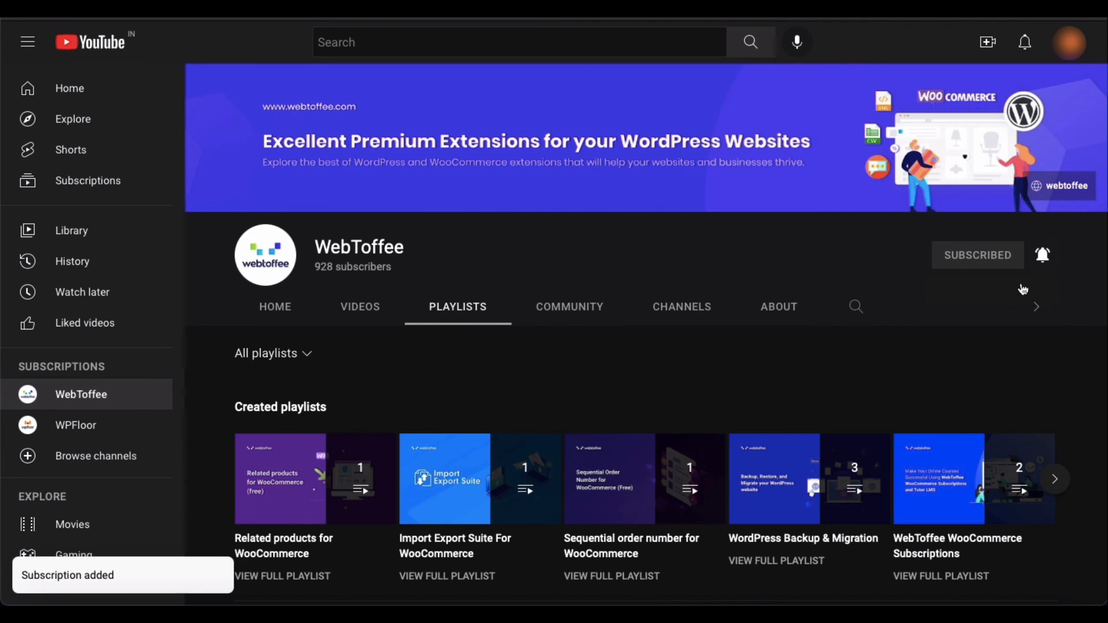